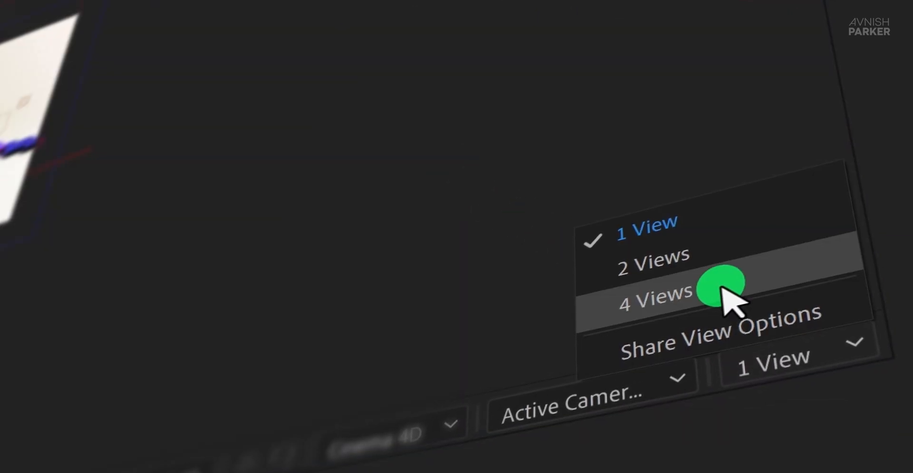
Adjust the viewer and scene, then confirm the 3D Proximity Expression composition settings
left_click(653, 297)
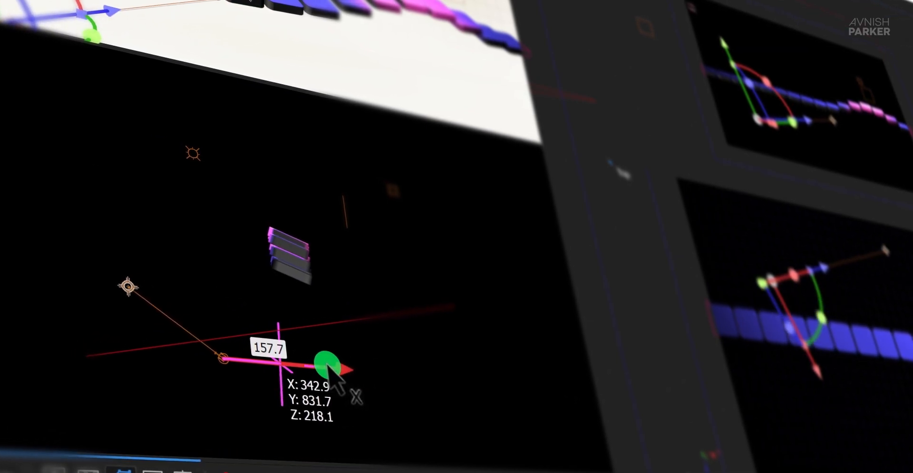
left_click_drag(332, 366, 286, 373)
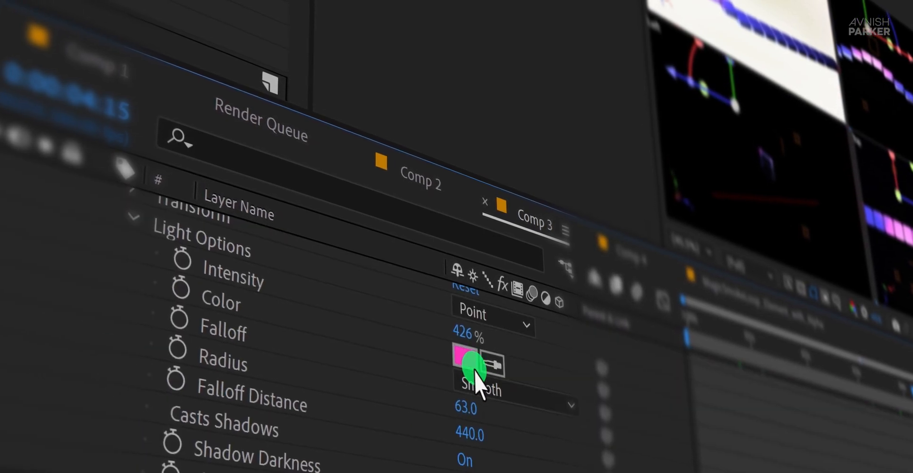
left_click(466, 364)
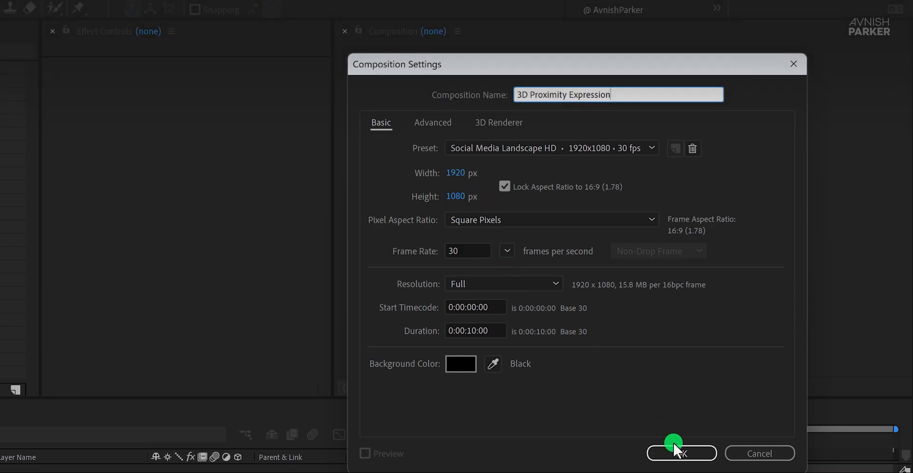
left_click(681, 453)
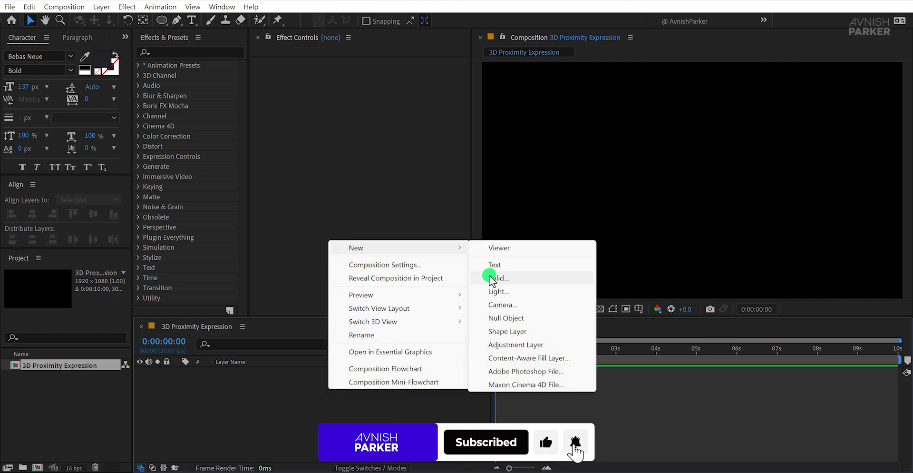
Add the BG solid with a white-to-grey 4-Color Gradient and reposition a gradient point
left_click(499, 278)
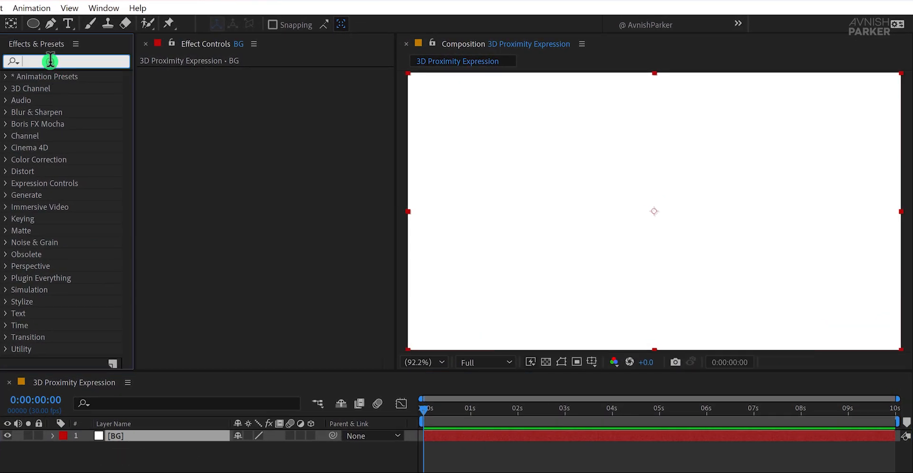
type("gra")
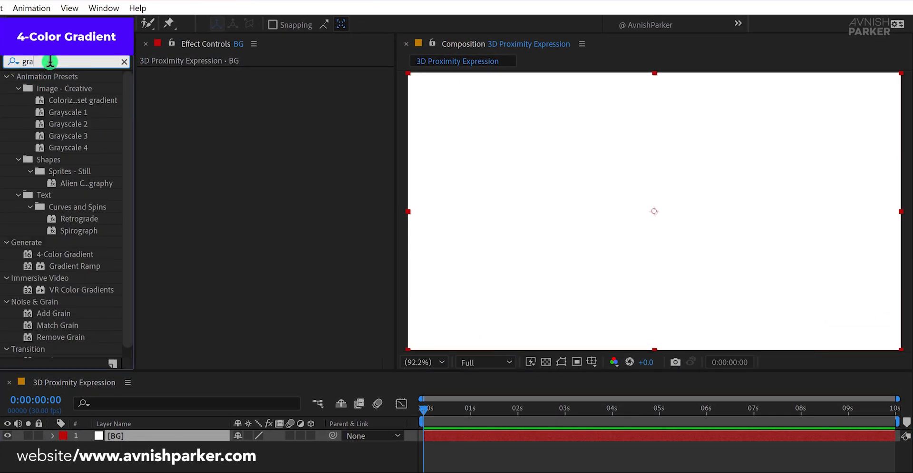
type("di")
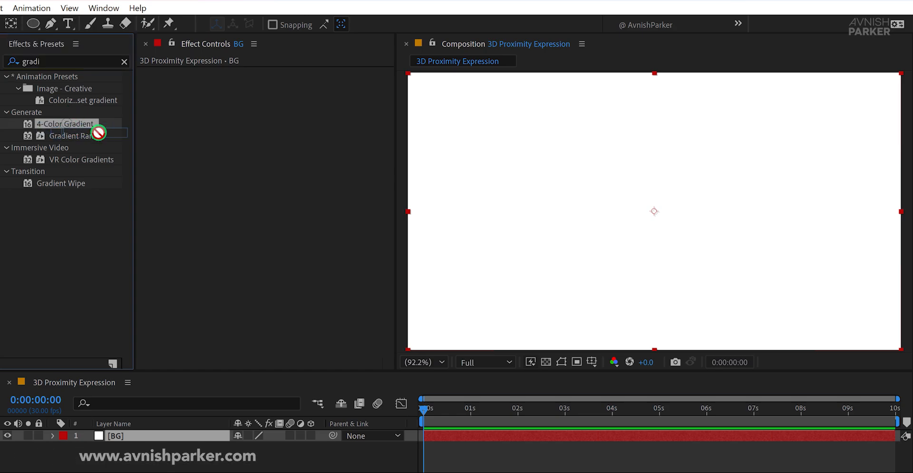
double_click(65, 124)
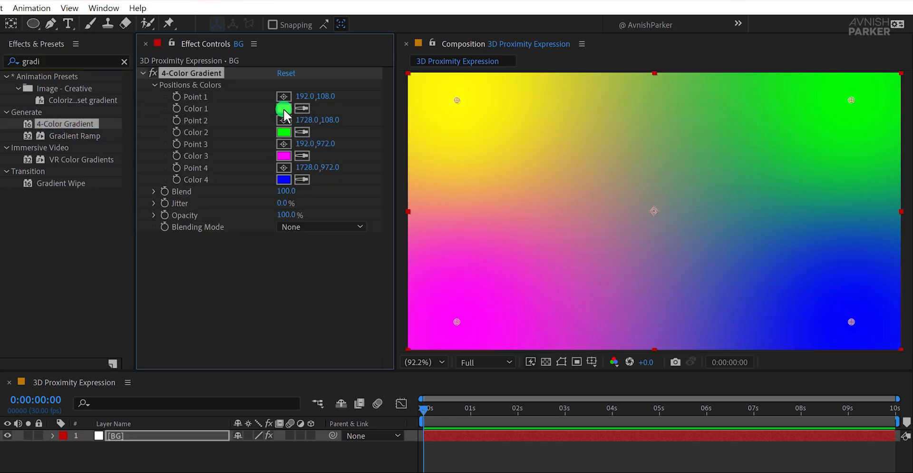
left_click(283, 109)
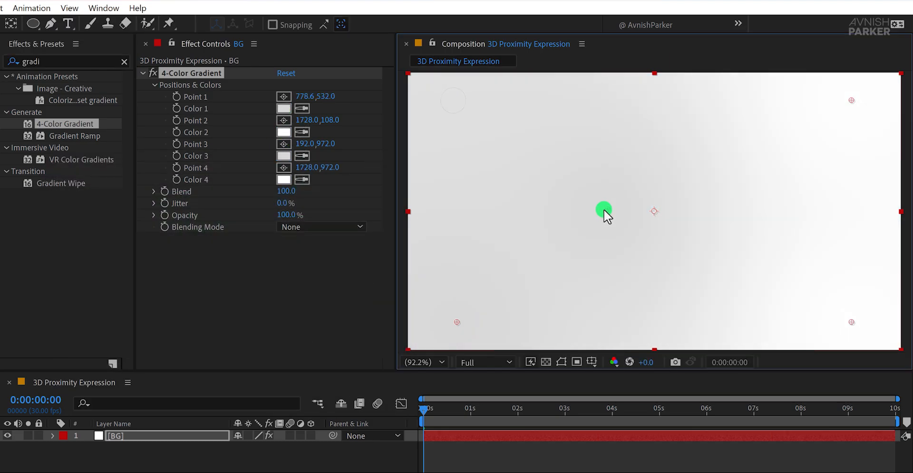
left_click_drag(457, 322, 732, 246)
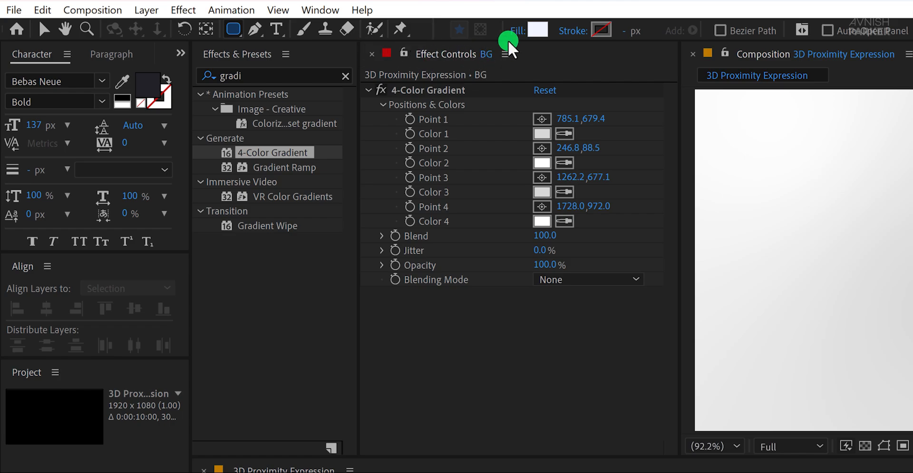
Draw a strokeless white square, centre its anchor point, and begin renaming it
left_click(539, 29)
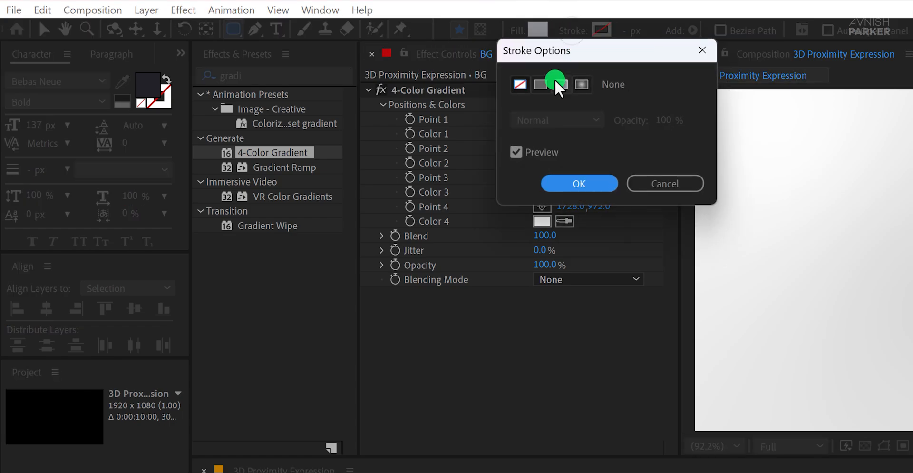
left_click(579, 183)
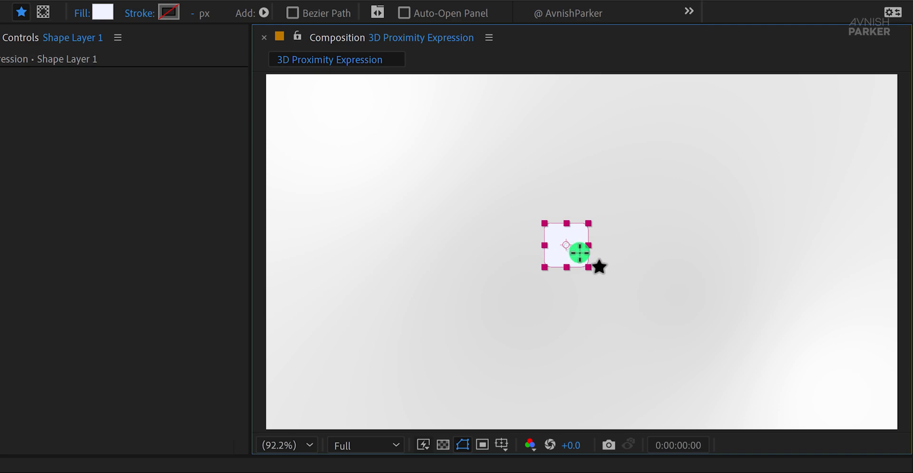
right_click(576, 250)
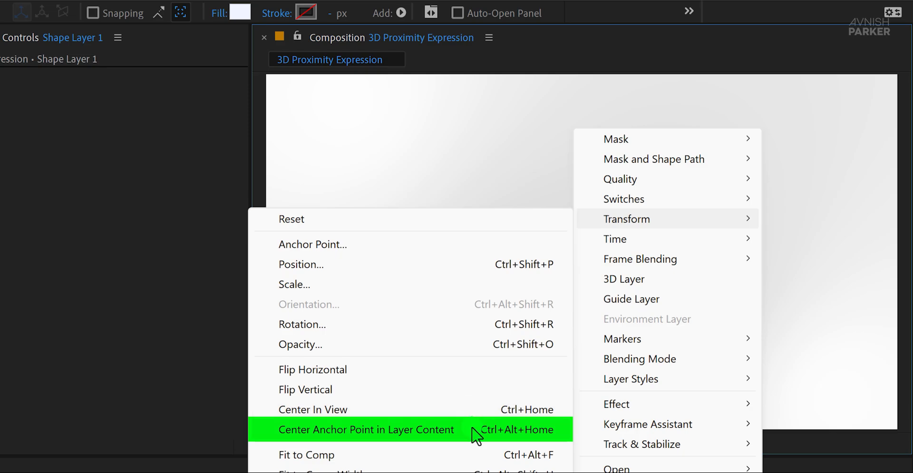
left_click(366, 429)
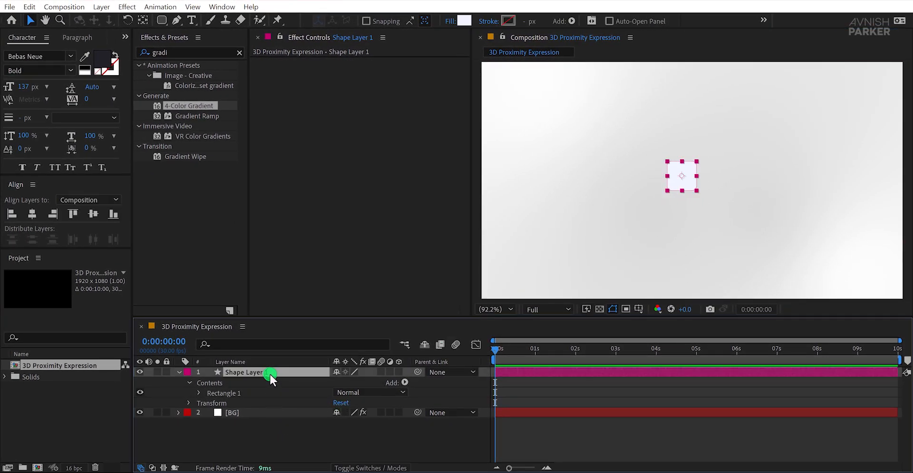
double_click(251, 372)
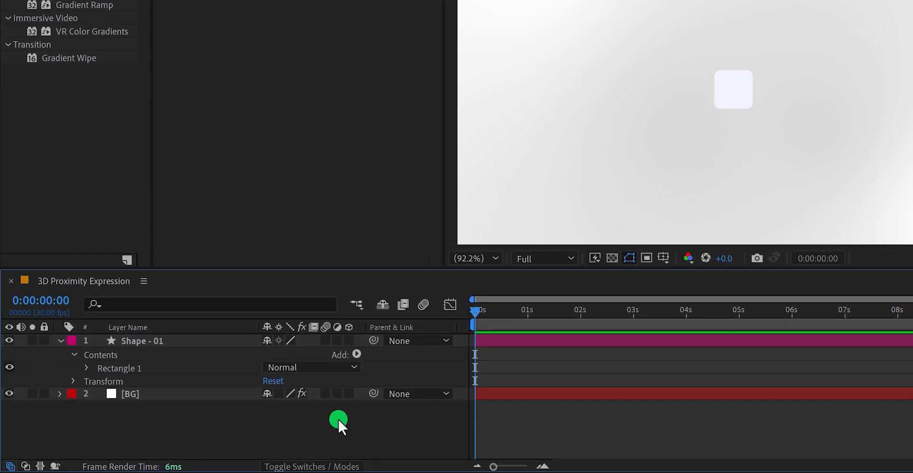
Make Shape - 01 a 3D layer and tilt it back with X Rotation
left_click(143, 341)
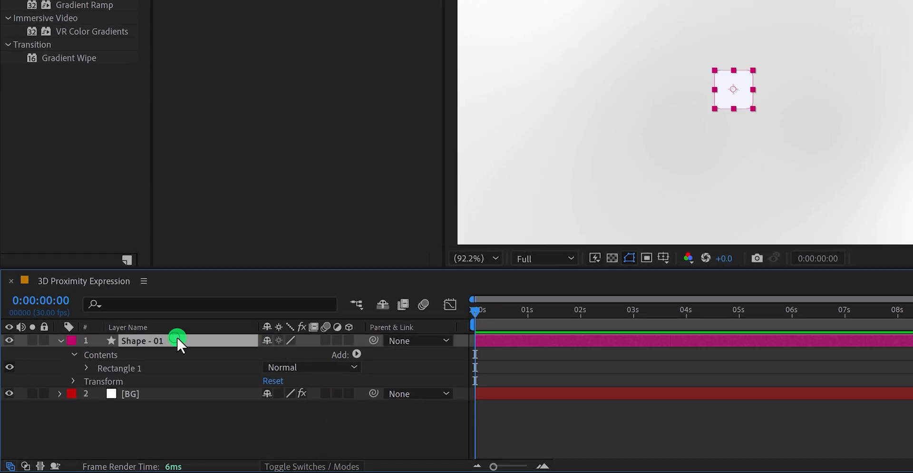
mouse_move(349, 342)
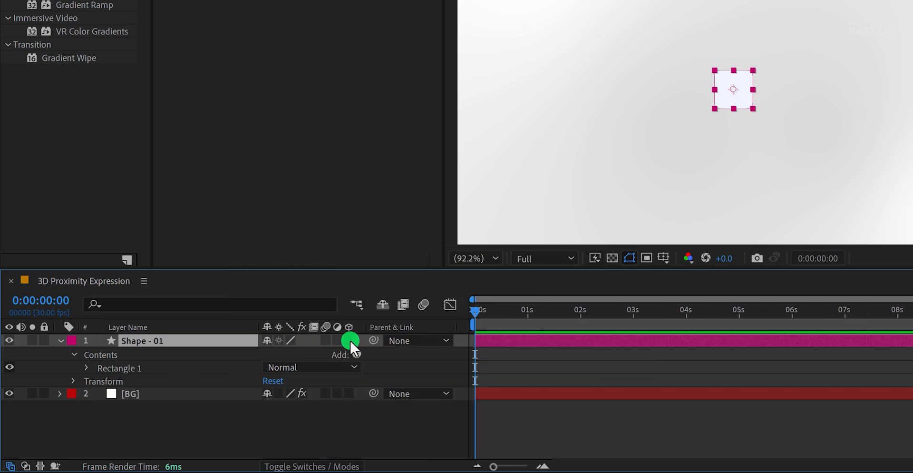
left_click(349, 327)
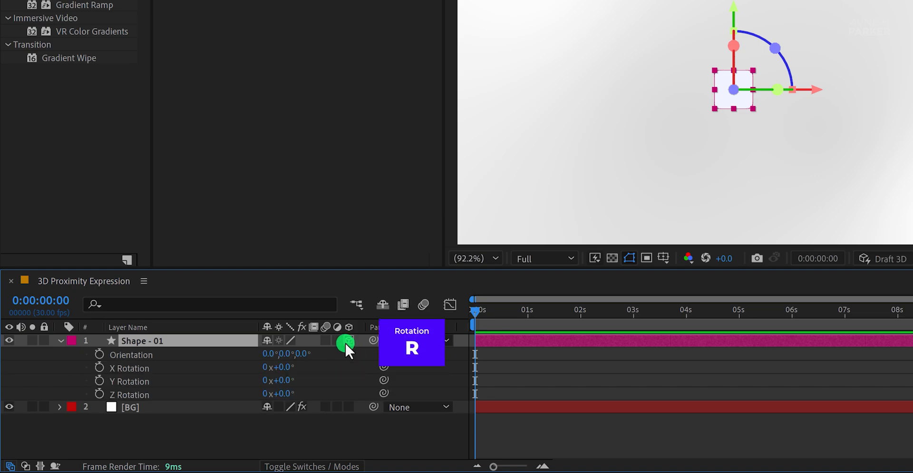
left_click_drag(279, 368, 278, 368)
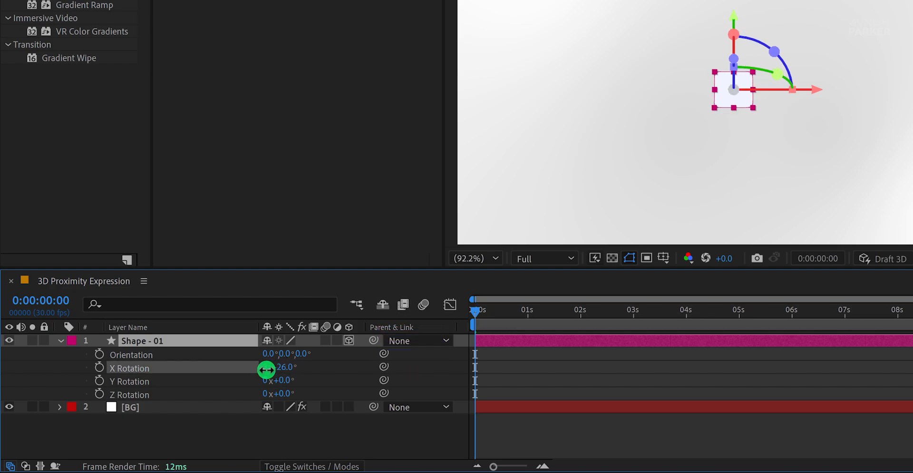
left_click_drag(280, 367, 236, 367)
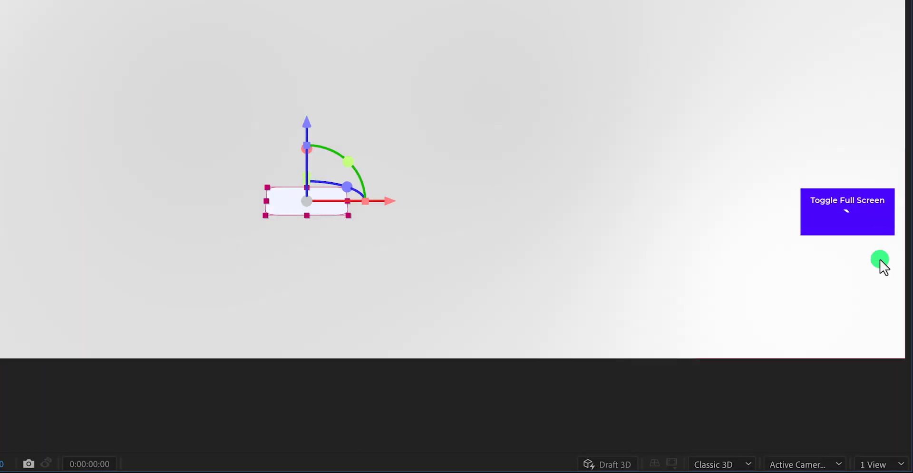
Switch the composition's 3D renderer from Classic 3D to Cinema 4D
left_click(847, 211)
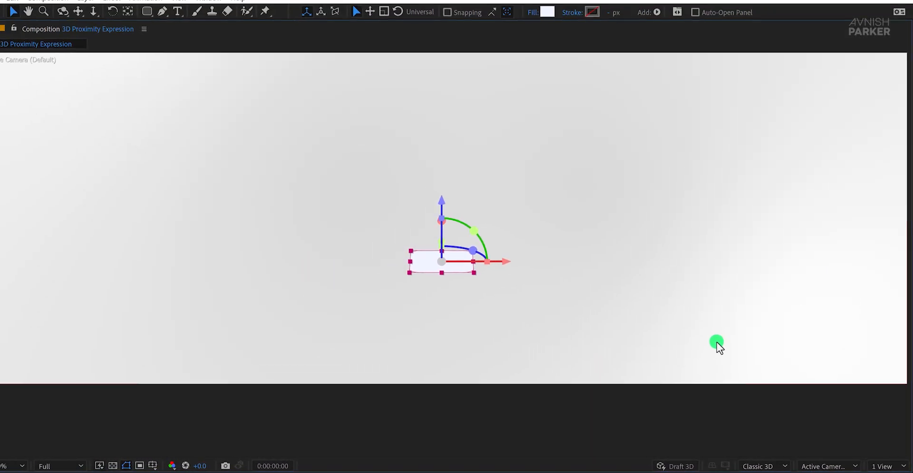
left_click(761, 465)
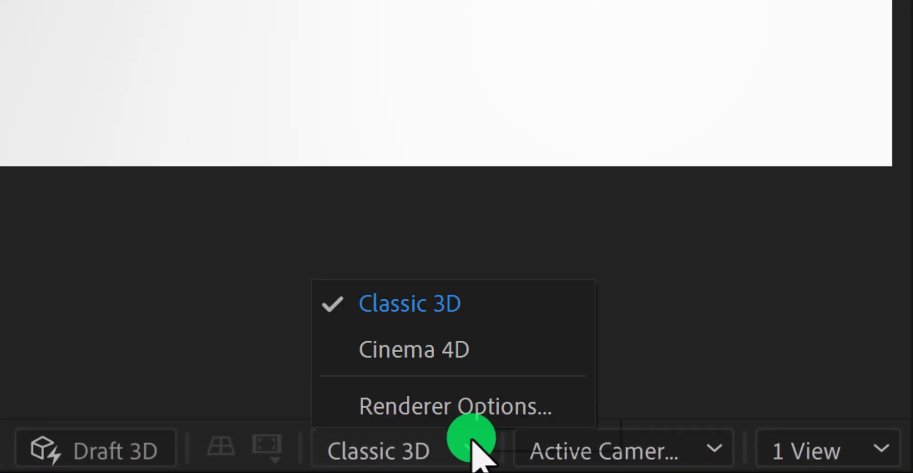
left_click(414, 349)
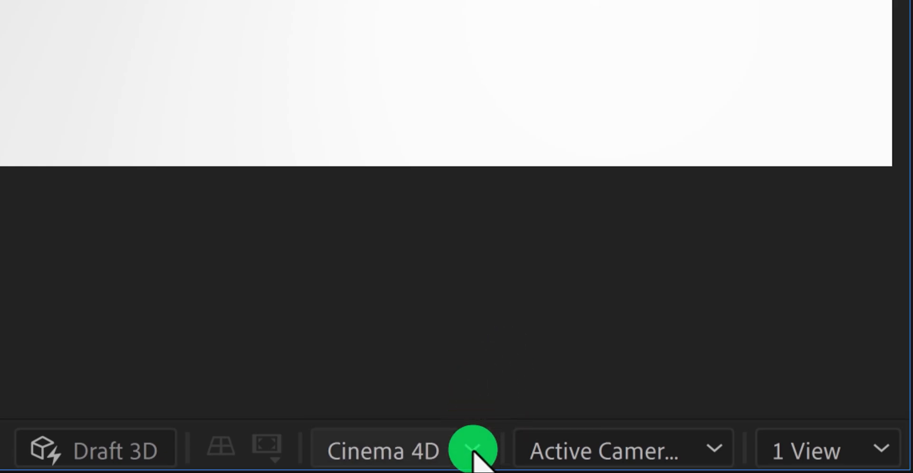
mouse_move(594, 431)
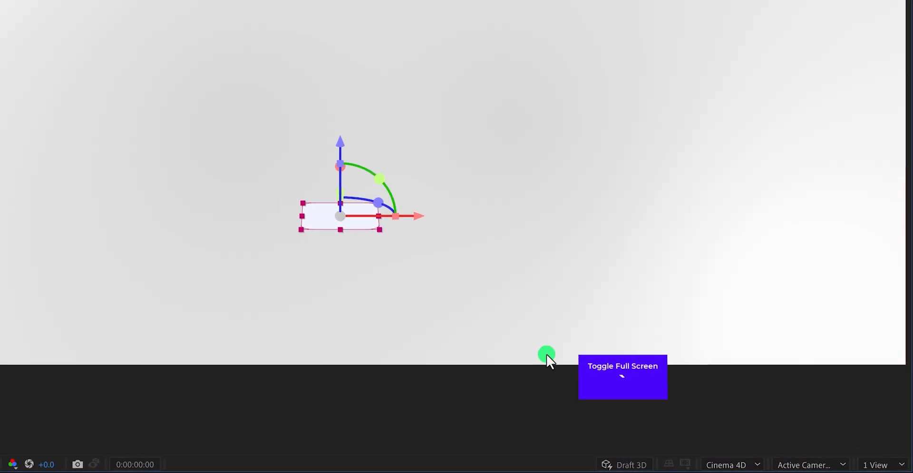
left_click(546, 355)
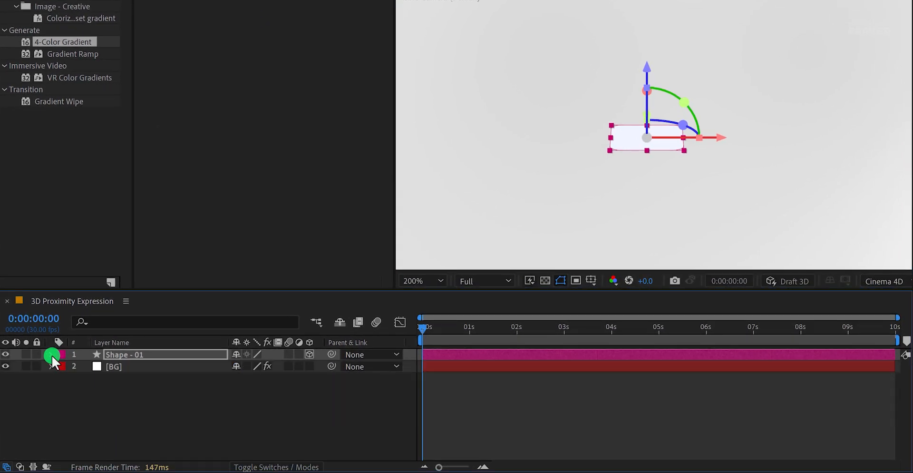
Set Shape - 01's Geometry Options Extrusion Depth to 25
left_click(51, 354)
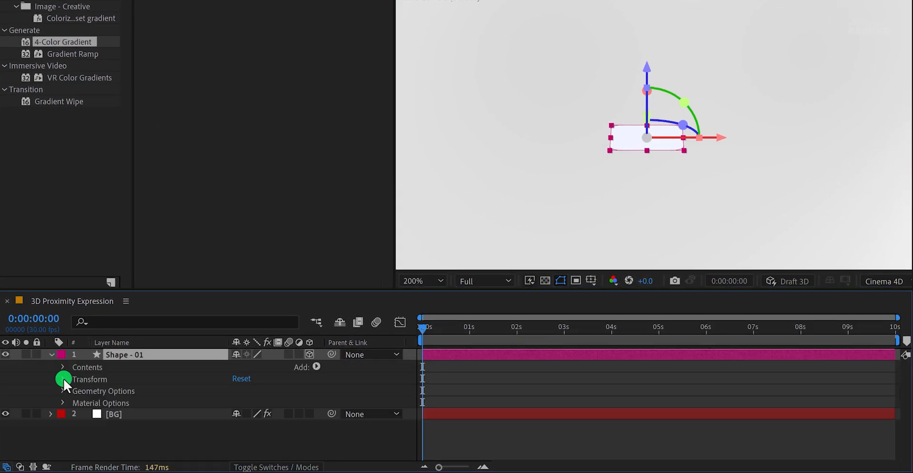
left_click(62, 391)
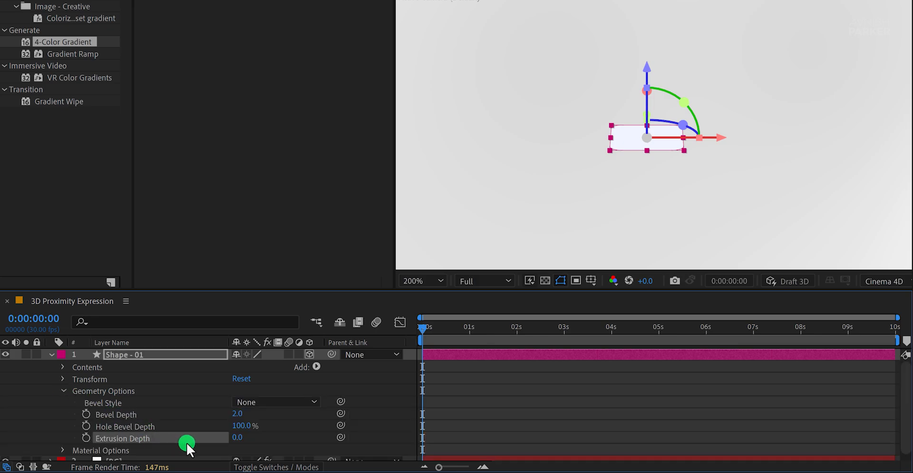
left_click(237, 437)
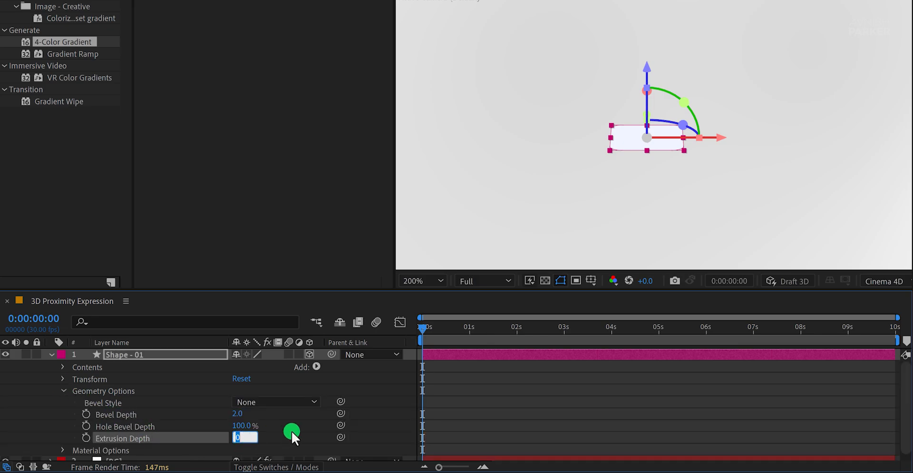
type("25.0")
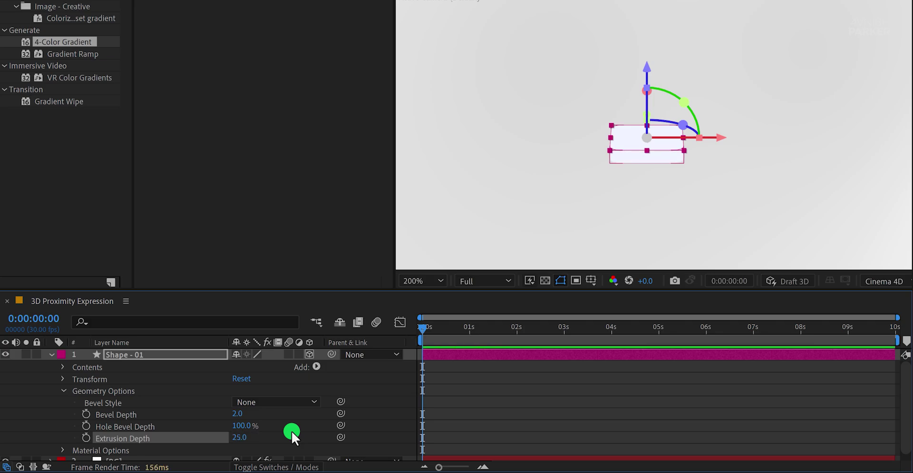
left_click(412, 281)
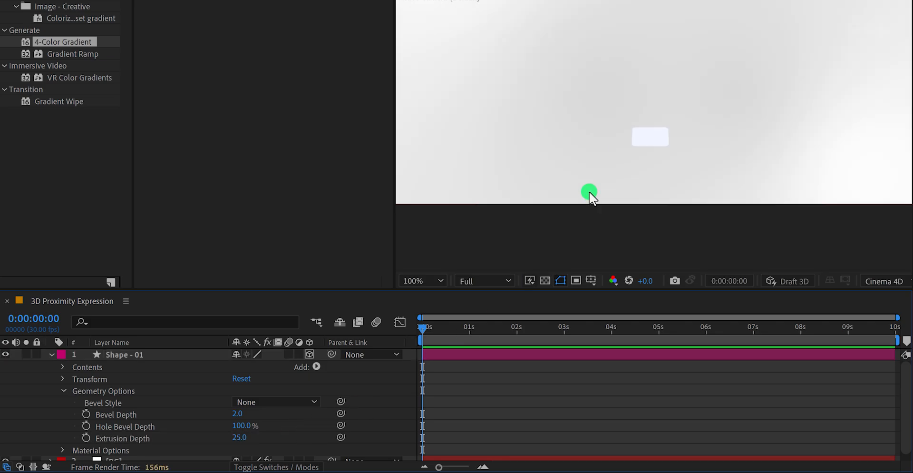
scroll("down", 3)
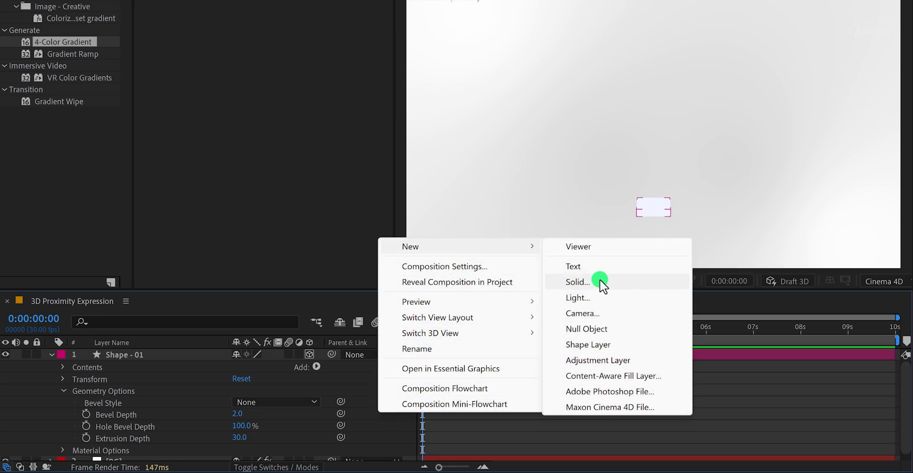
Add a default Point Light 1 and duplicate Shape - 01 into Shape - 02
left_click(577, 298)
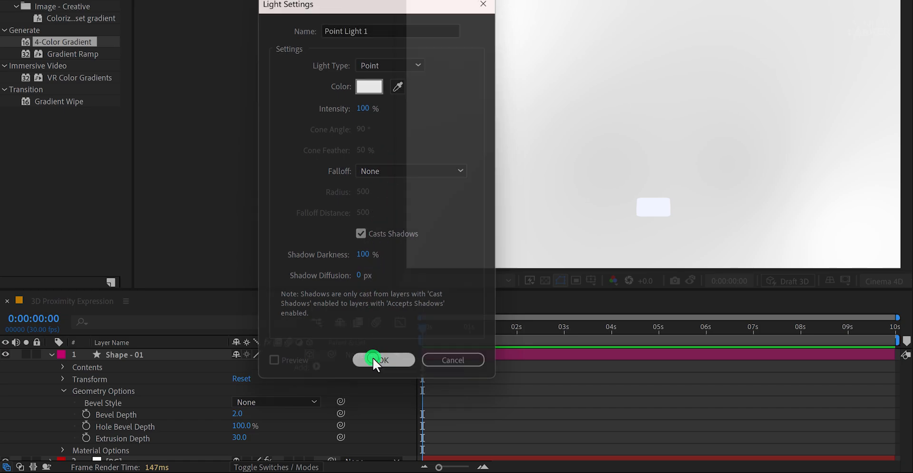
left_click(383, 361)
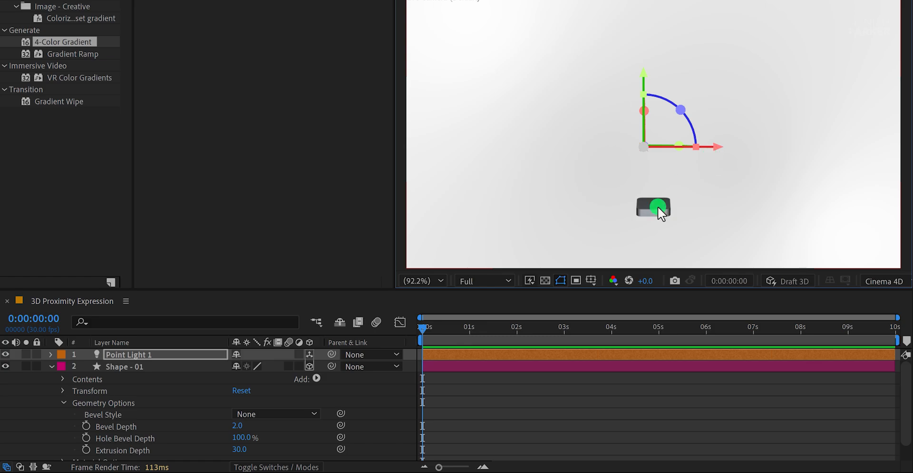
left_click(122, 366)
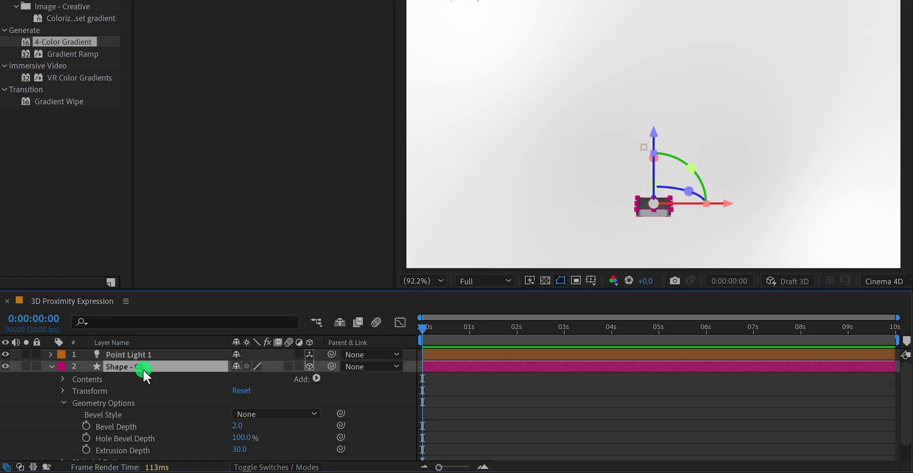
key("ctrl+d")
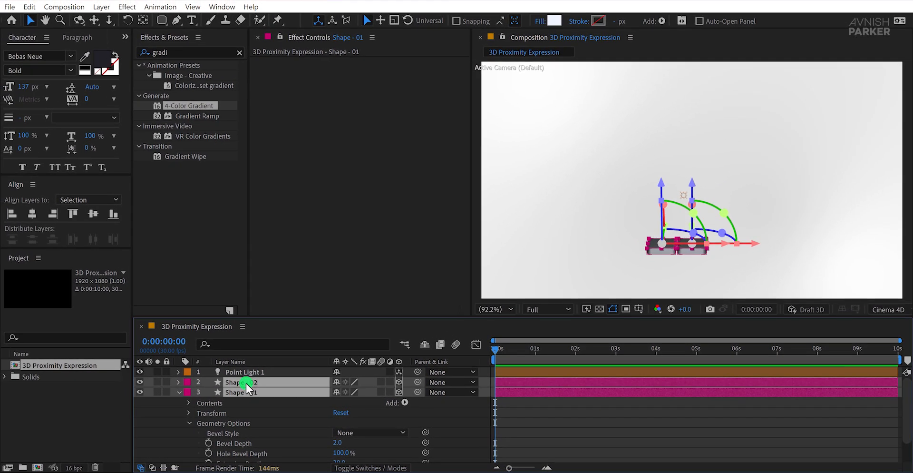
Select both shape layers and dismiss the 3D alignment error
left_click(35, 214)
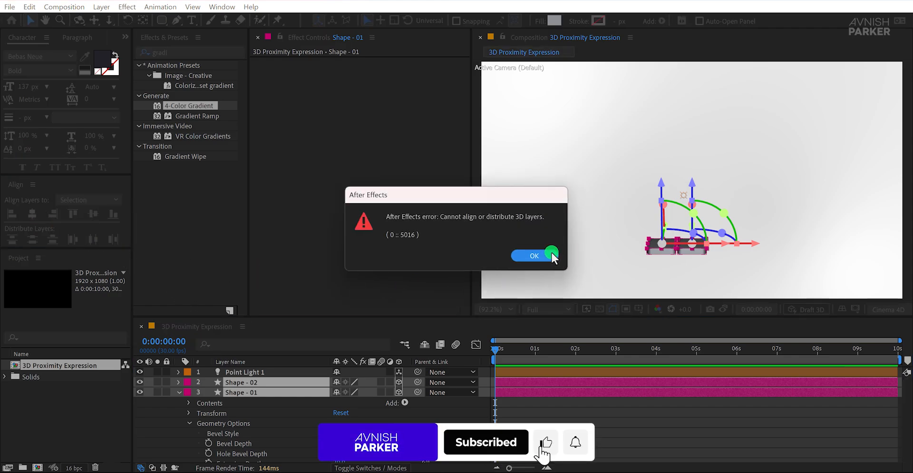
left_click(534, 256)
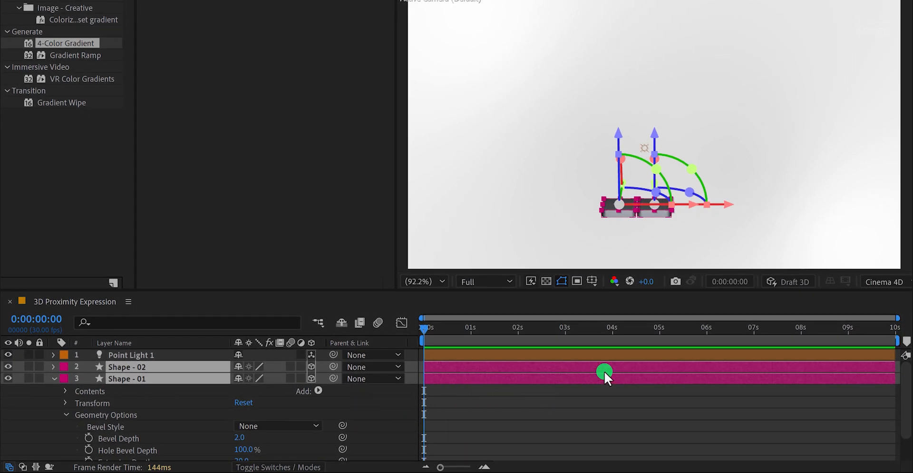
mouse_move(730, 234)
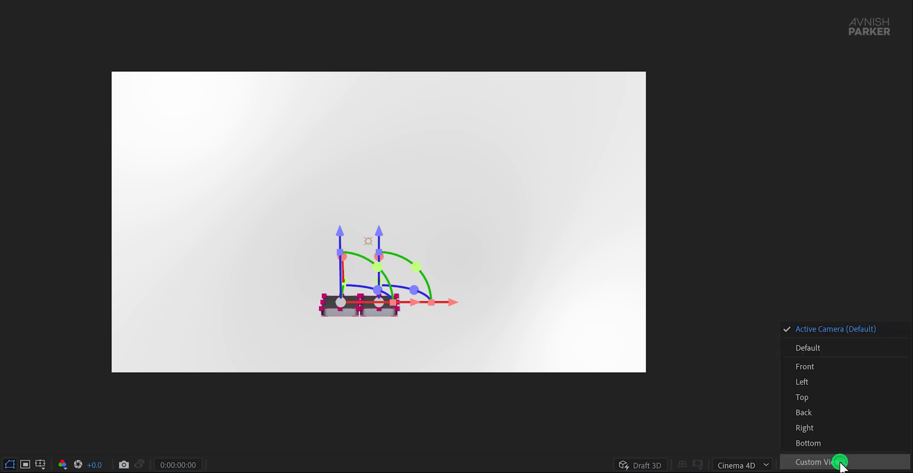
mouse_move(802, 397)
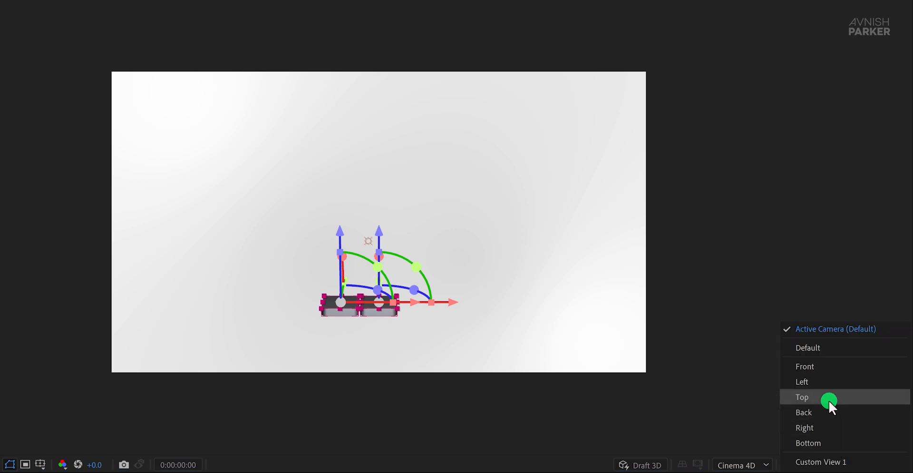
Switch to Top view and build the row of shapes up to Shape - 13
left_click(802, 396)
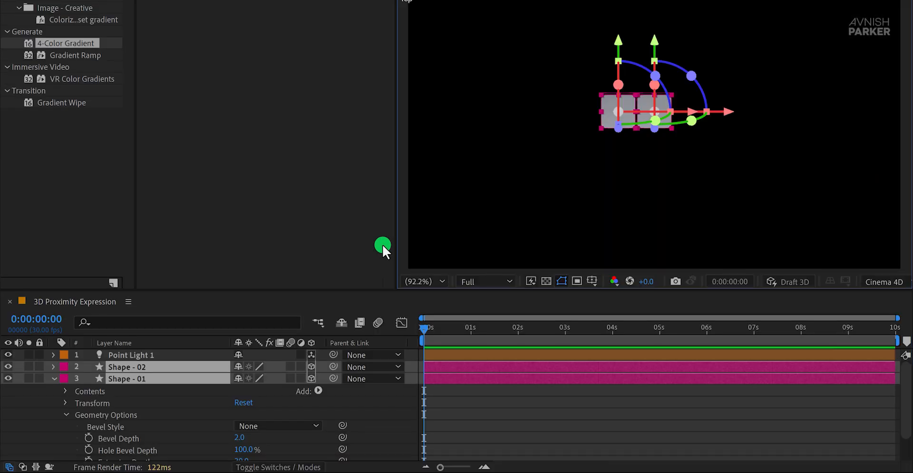
mouse_move(211, 373)
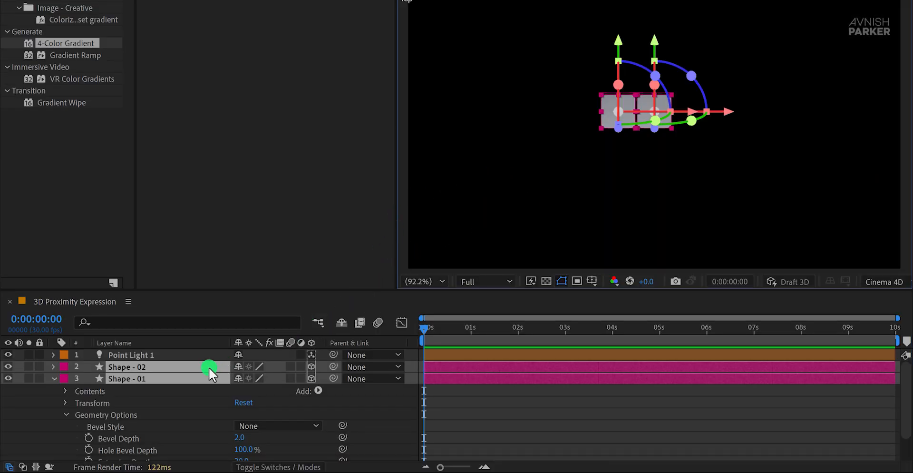
left_click(126, 366)
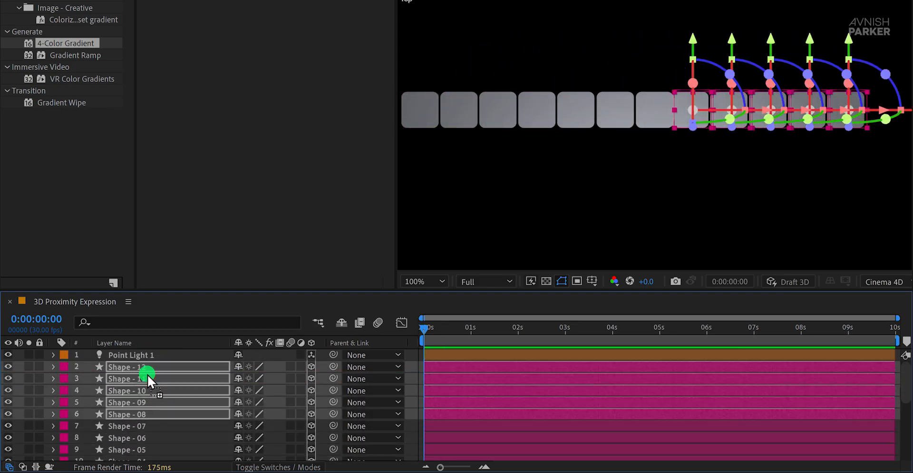
left_click(144, 367)
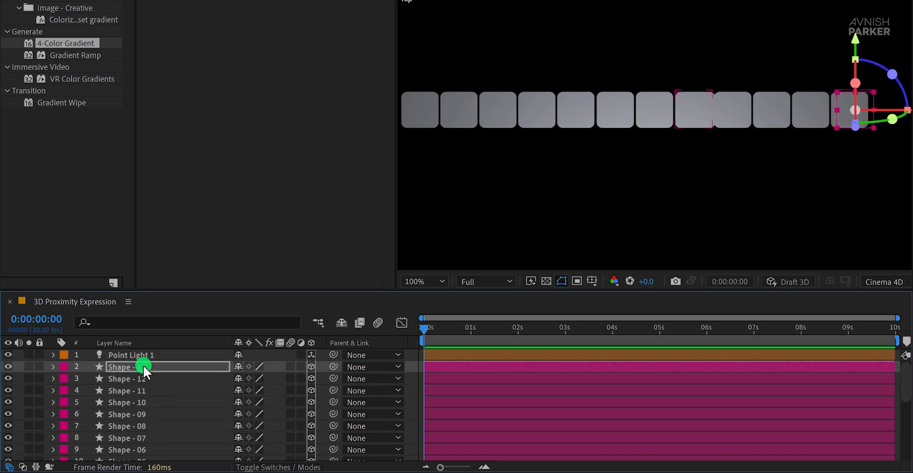
mouse_move(575, 216)
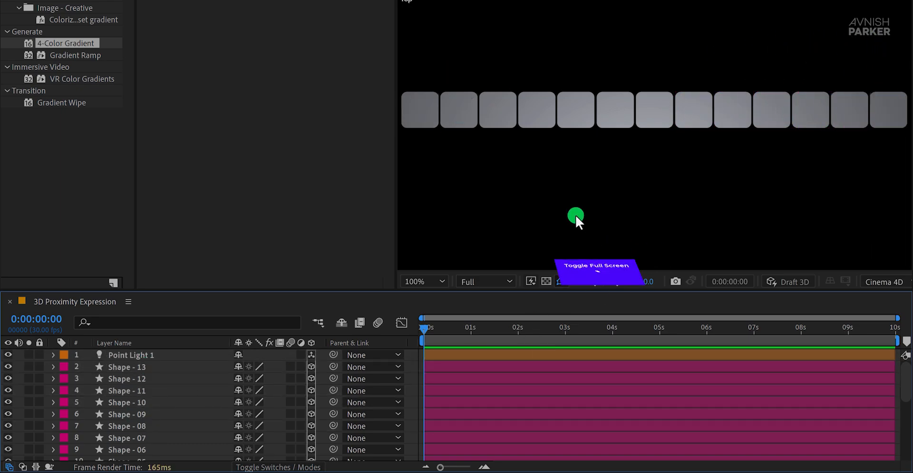
left_click(595, 270)
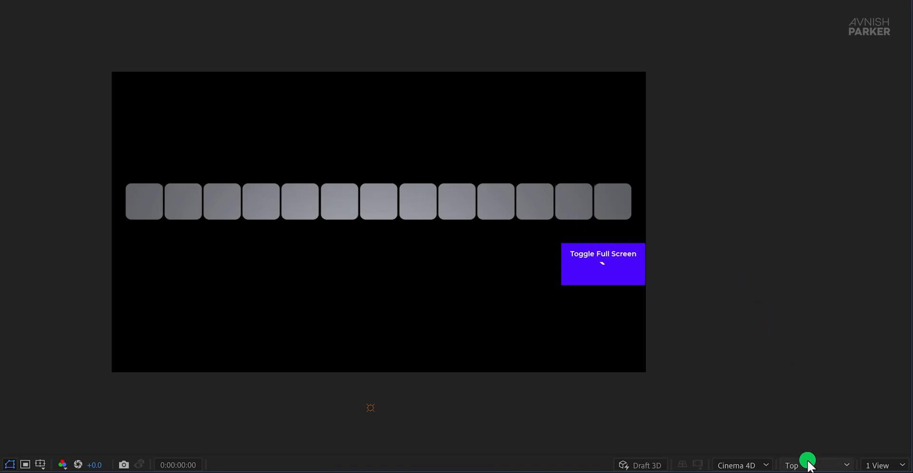
left_click(603, 264)
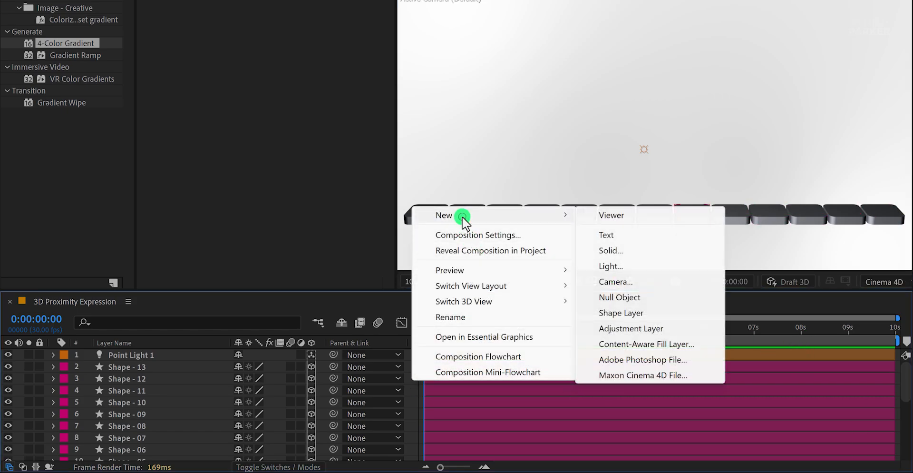
Bring up the viewer's new-layer menu to add a null object
left_click(620, 296)
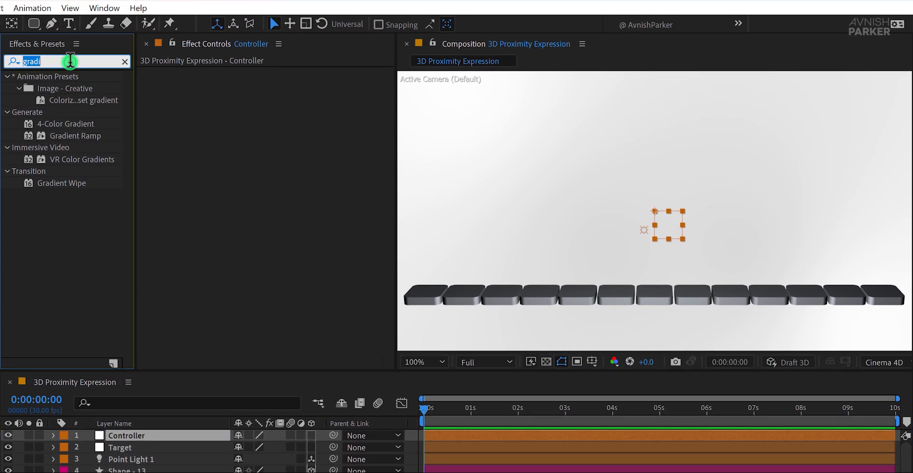
Name the slider control Max Y, duplicate it, and rename the copy Range
type("slider")
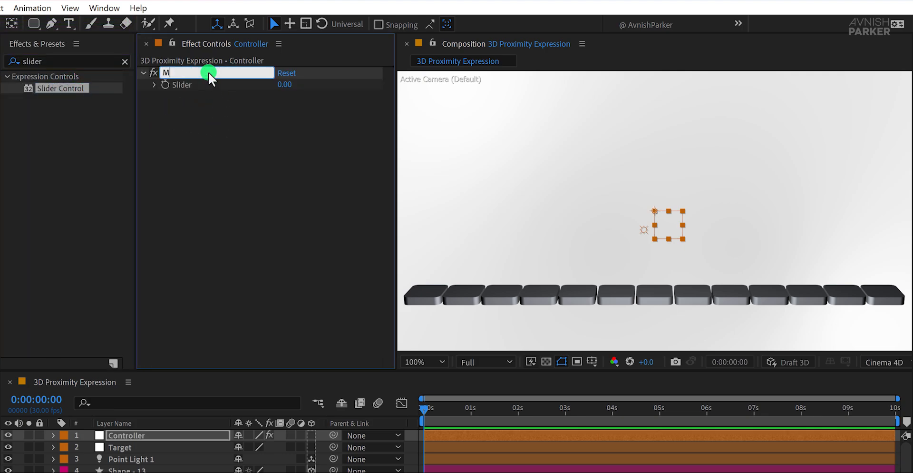
type("Max Y")
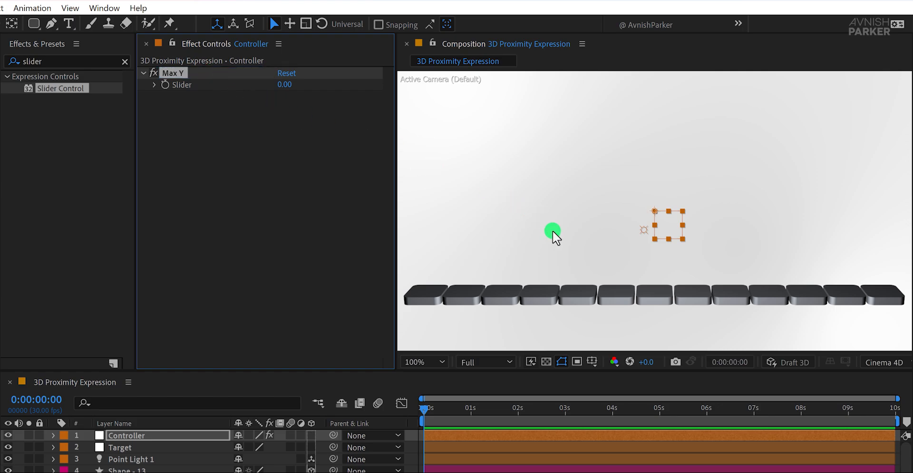
mouse_move(625, 199)
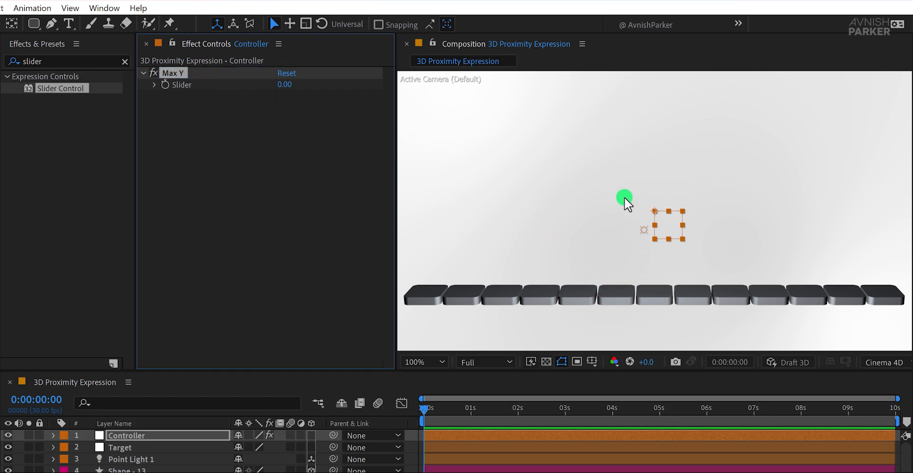
mouse_move(628, 237)
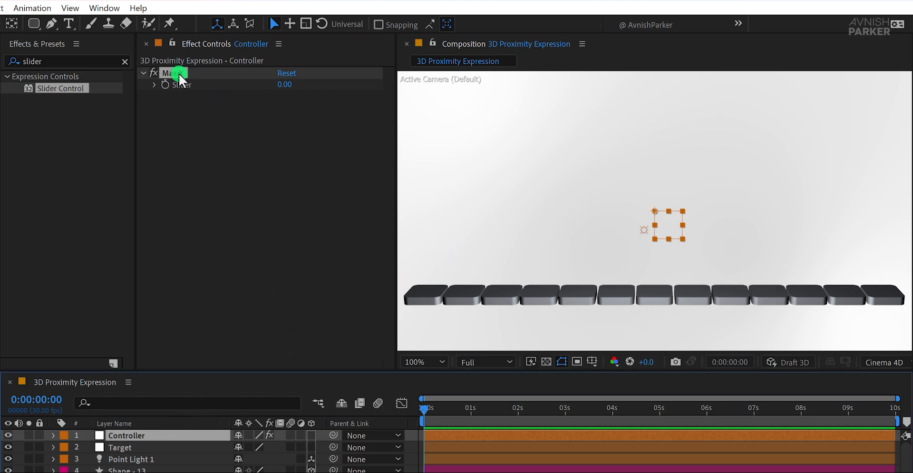
key("ctrl+d")
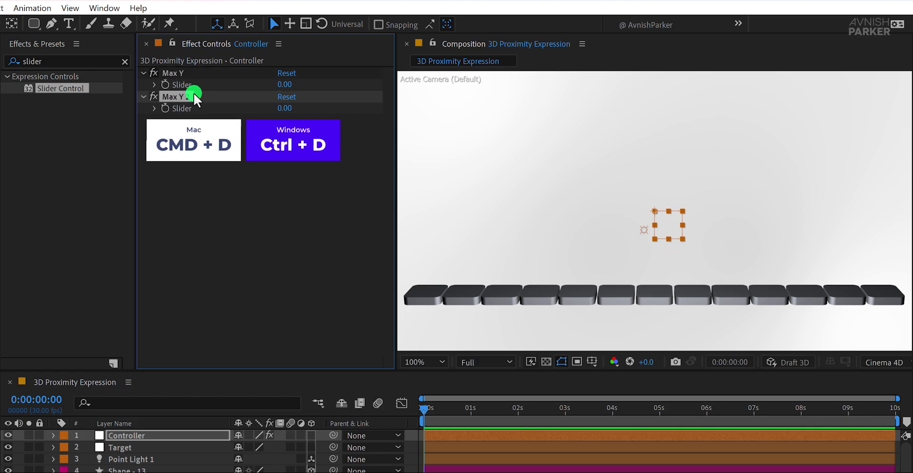
double_click(172, 96)
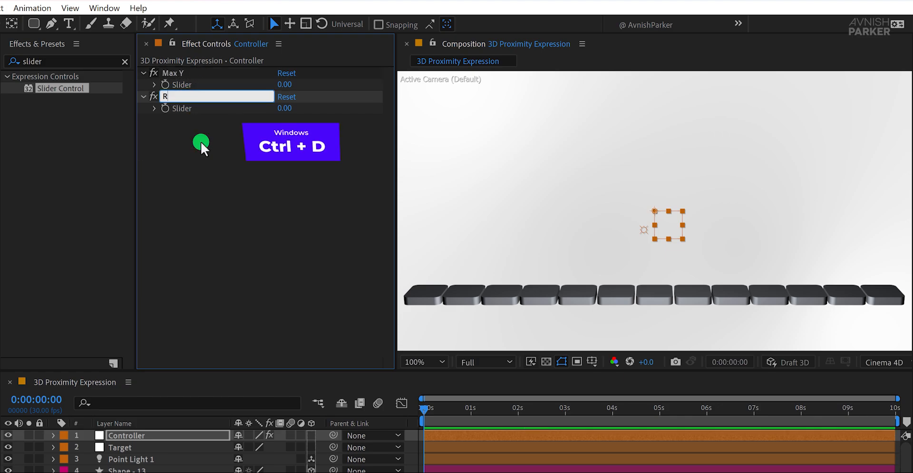
type("Range")
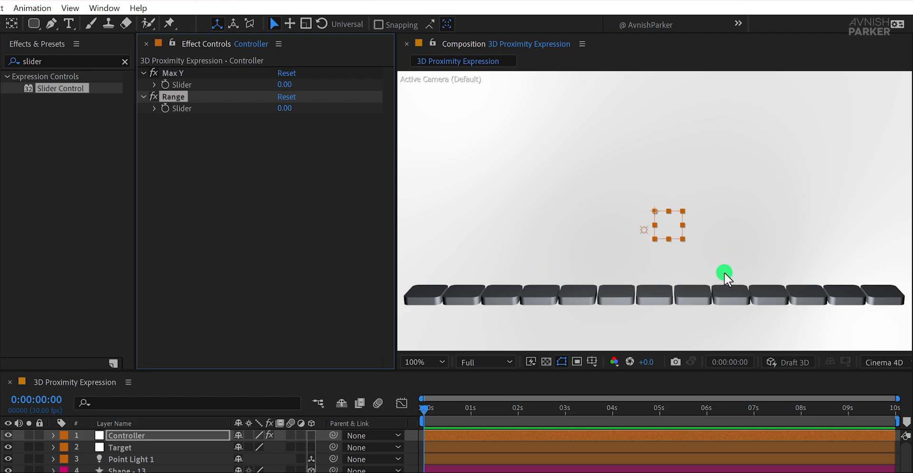
mouse_move(644, 274)
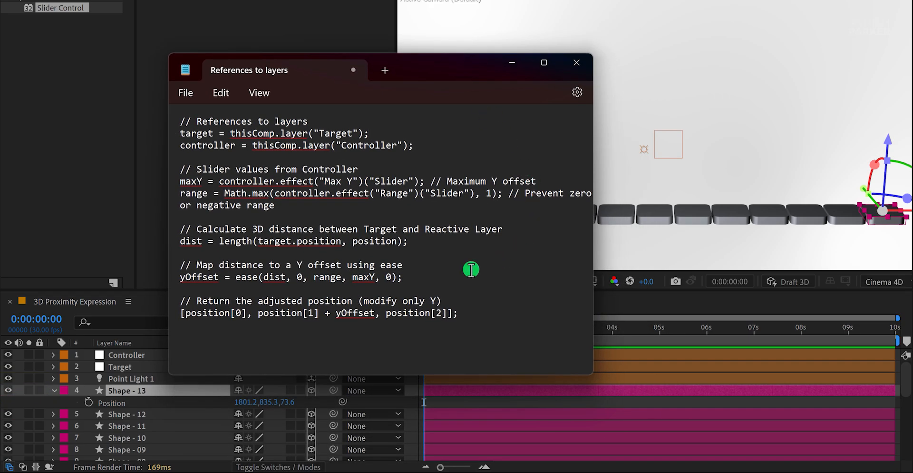
Select all of the proximity expression text in Notepad and copy it
key("ctrl+a")
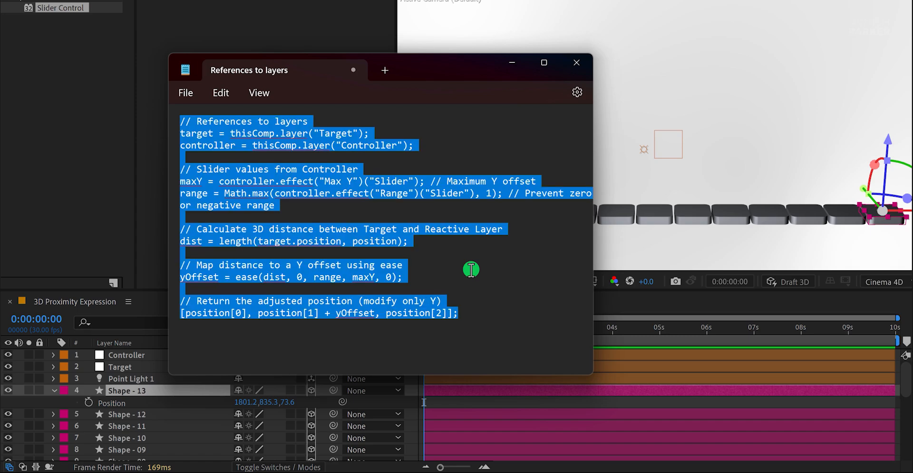
right_click(472, 269)
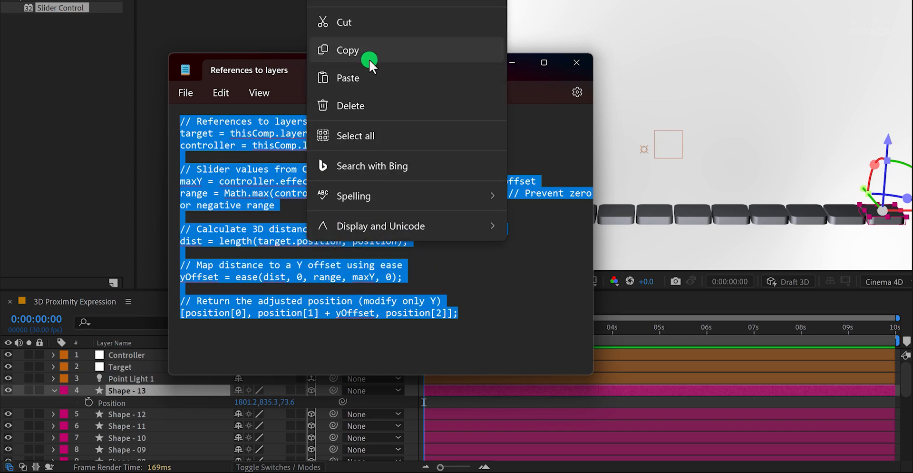
left_click(348, 50)
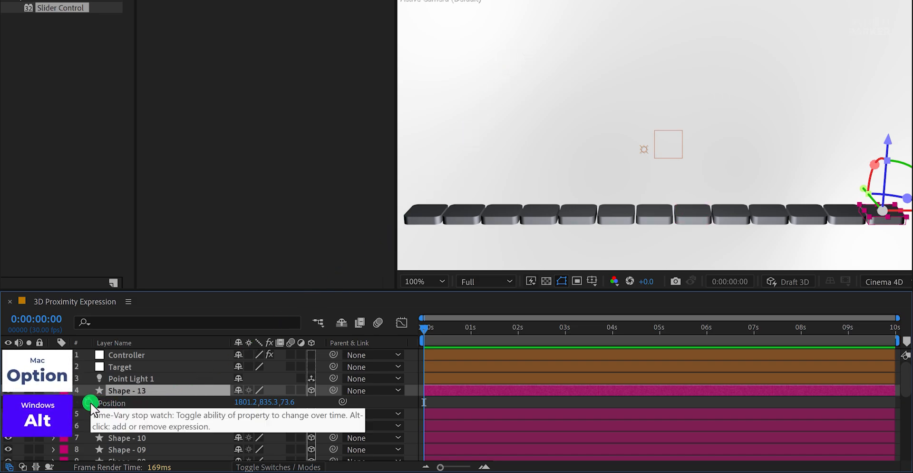
Paste the proximity expression onto Shape - 13's Position and advance the time a few frames
left_click(343, 402)
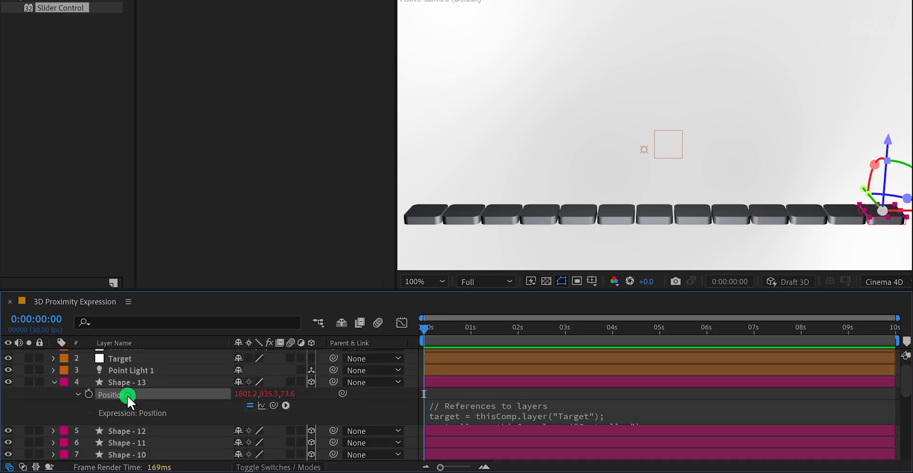
right_click(112, 395)
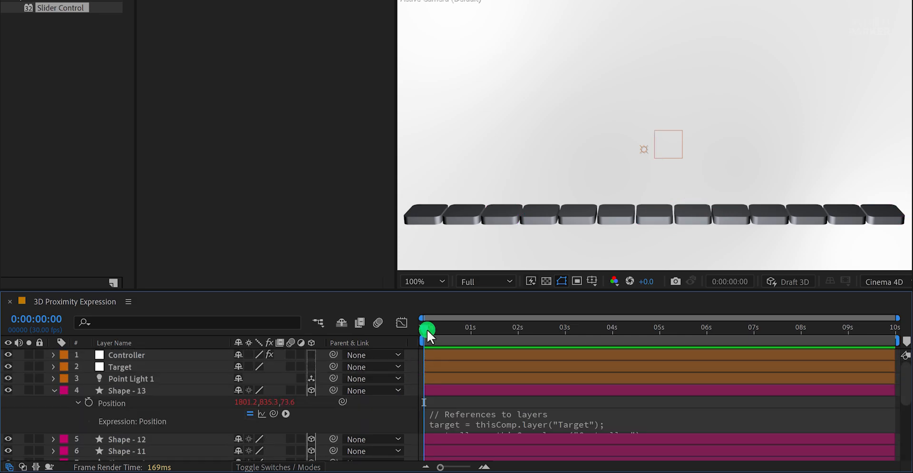
left_click_drag(428, 330, 428, 354)
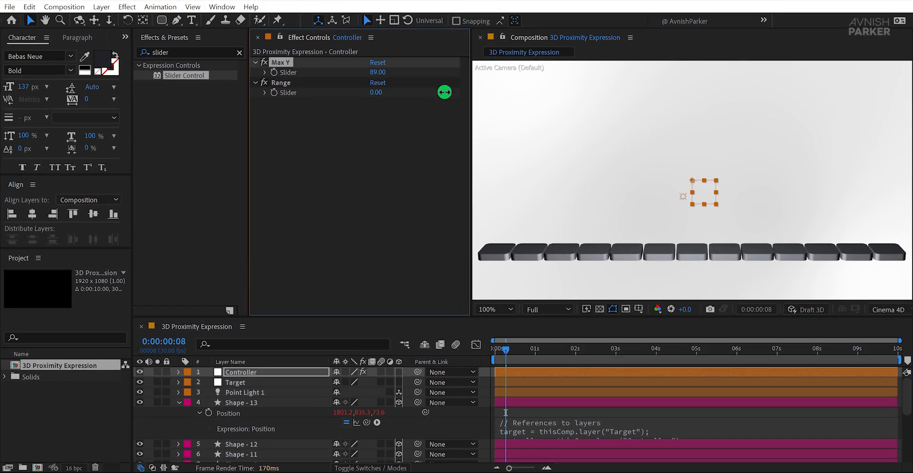
Scrub the Controller's Range slider up to 554 and nudge the Target null
left_click_drag(444, 92, 482, 96)
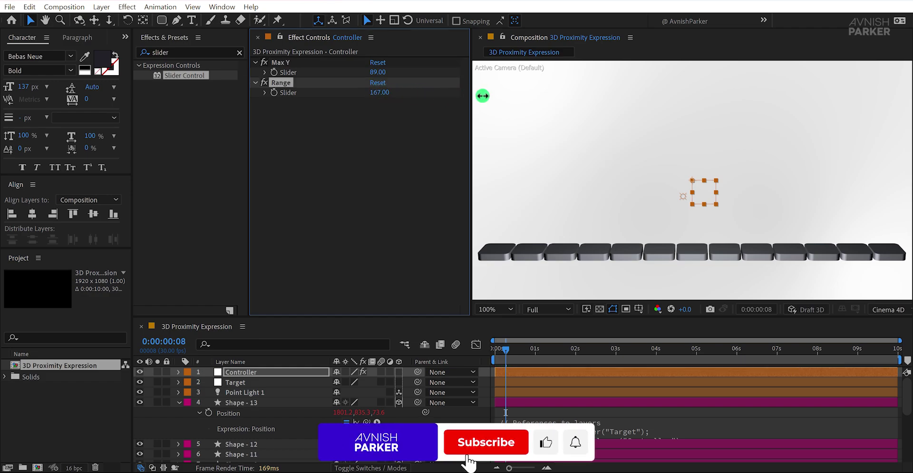
left_click_drag(482, 95, 658, 103)
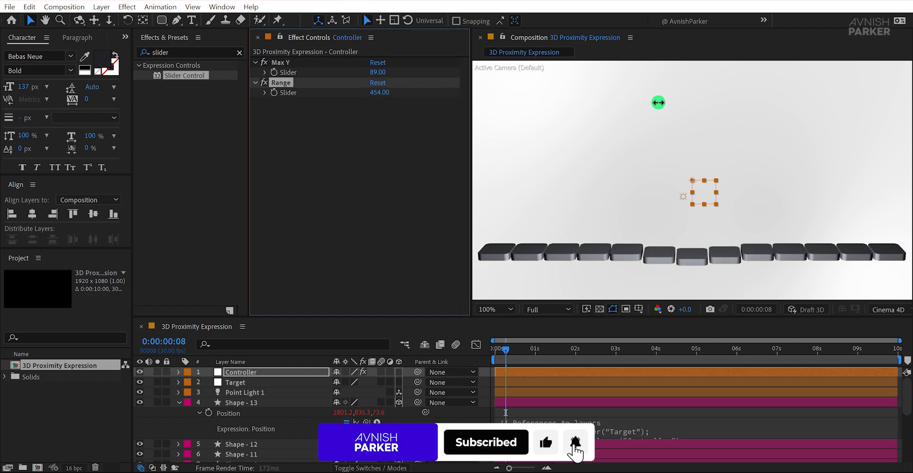
left_click_drag(659, 103, 718, 103)
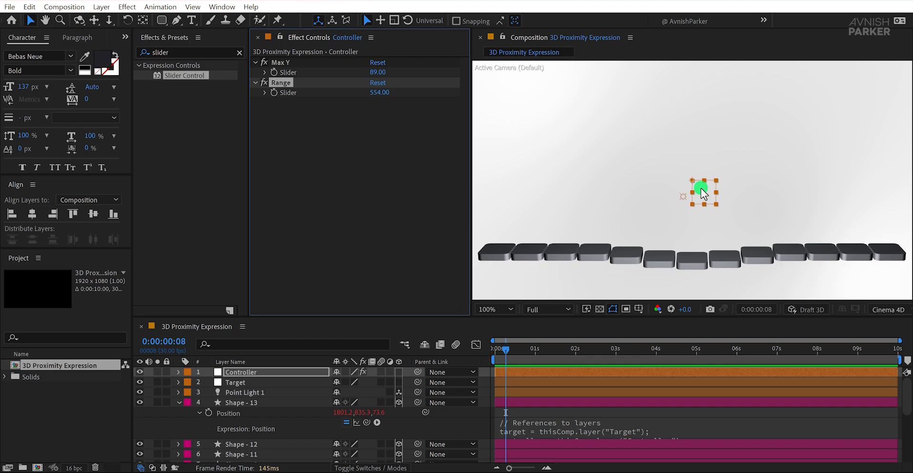
left_click_drag(702, 193, 638, 195)
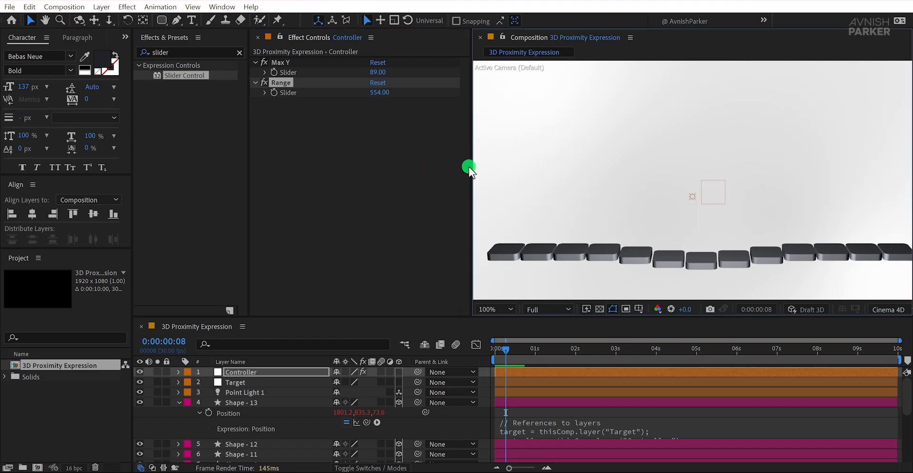
Sweep the Target null left, right and back toward centre so the dip follows it
left_click(236, 382)
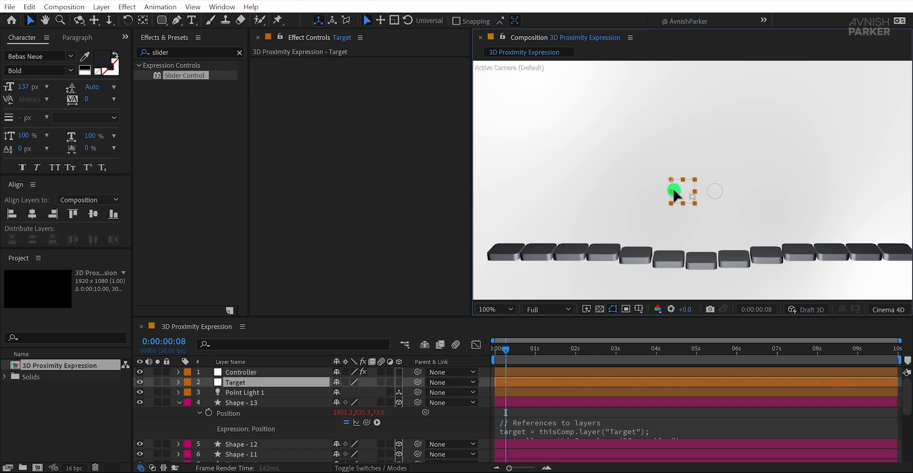
left_click_drag(673, 192, 620, 207)
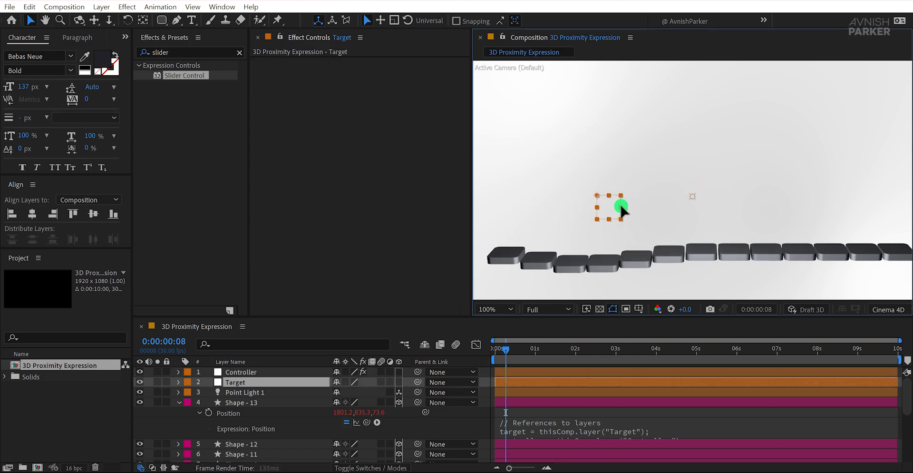
left_click_drag(620, 207, 763, 206)
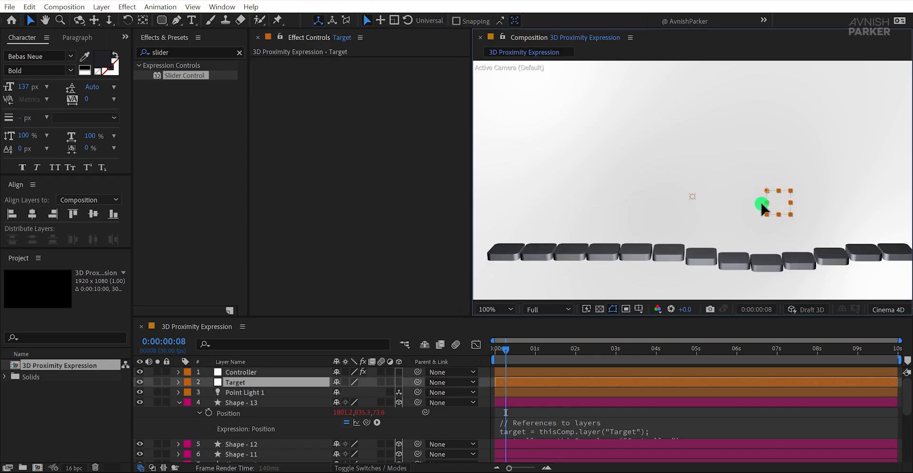
left_click_drag(763, 204, 661, 210)
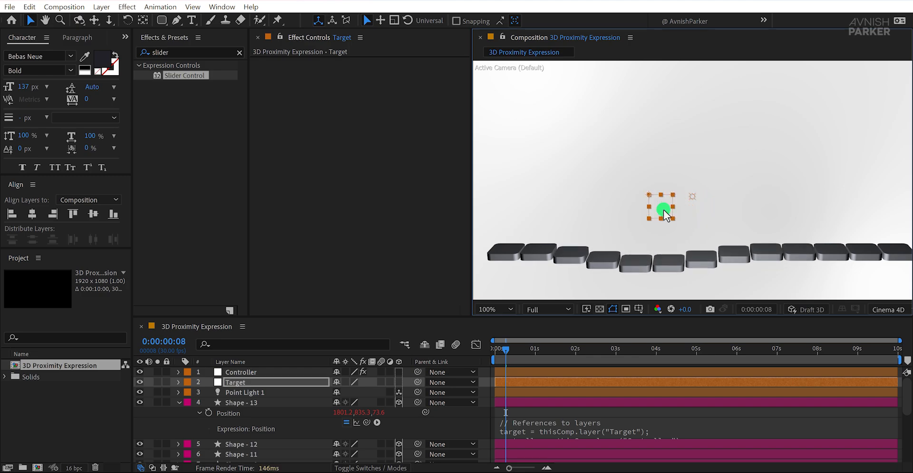
left_click(240, 372)
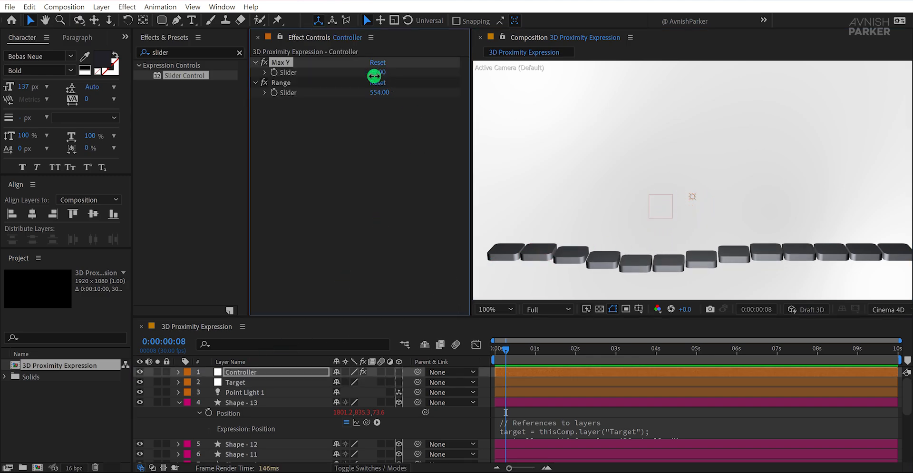
Scrub Controller's Max Y down to -181 so shapes near the Target rise
left_click_drag(374, 72, 284, 127)
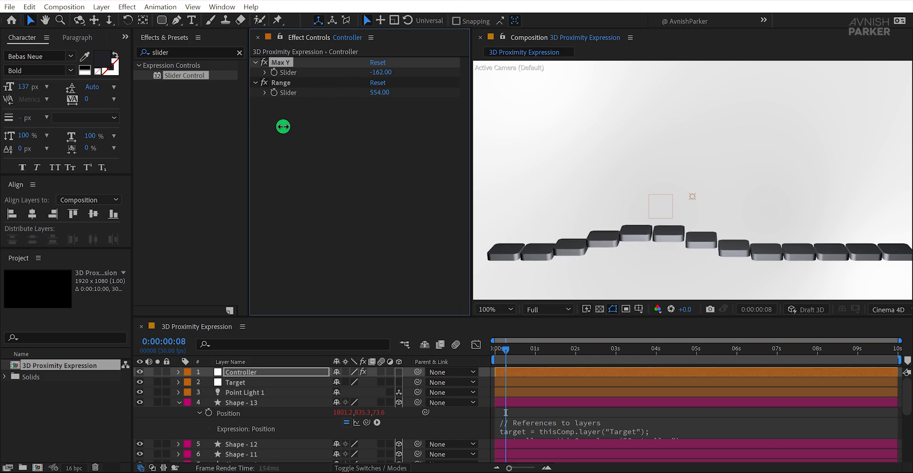
left_click_drag(284, 126, 278, 130)
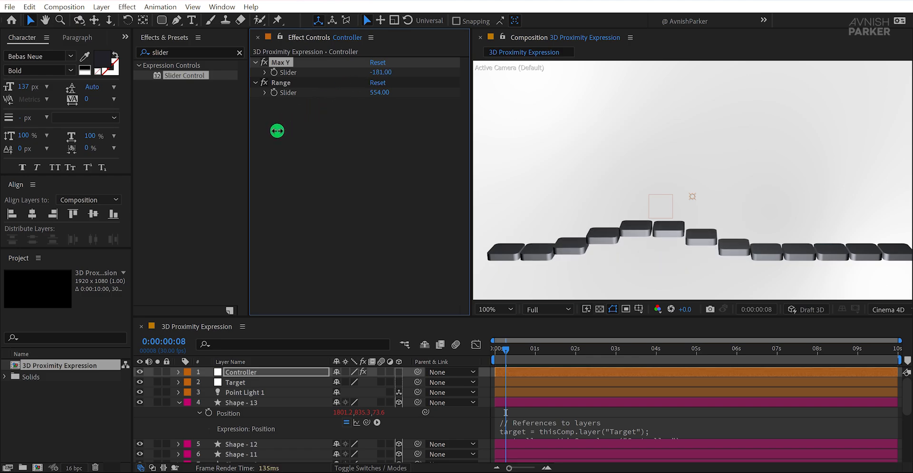
left_click(236, 382)
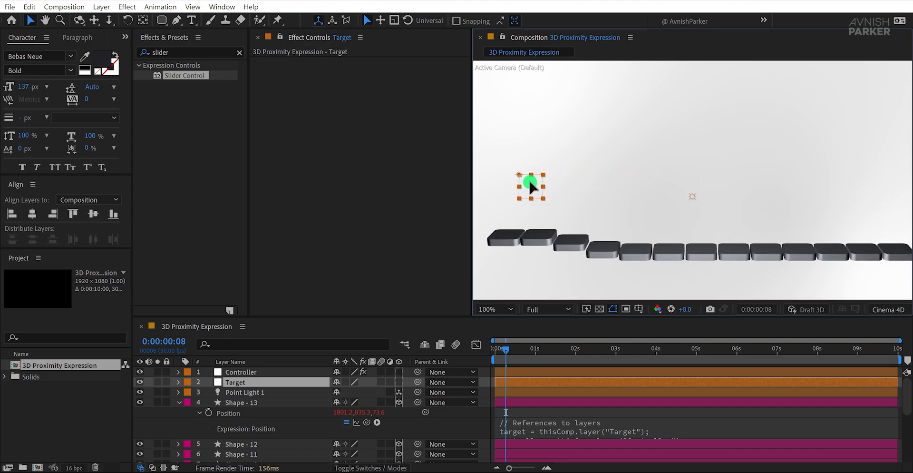
Drag the Target null back to the centre and select the Target layer
left_click_drag(530, 185, 713, 198)
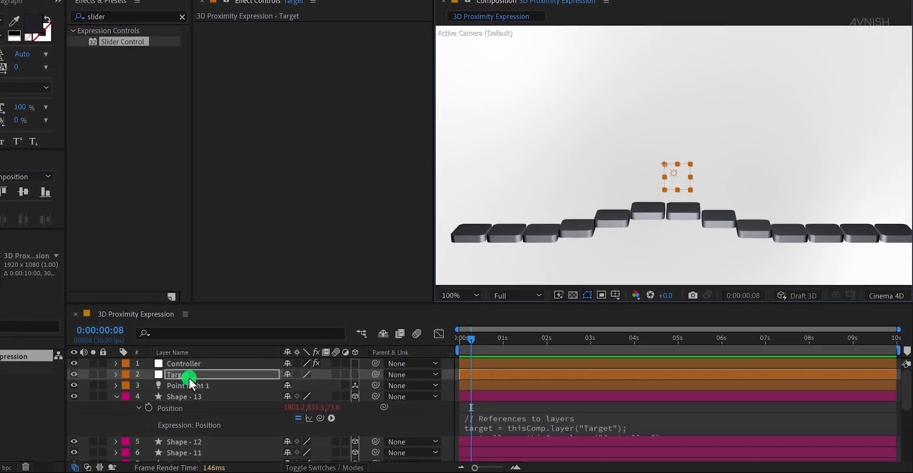
left_click(130, 379)
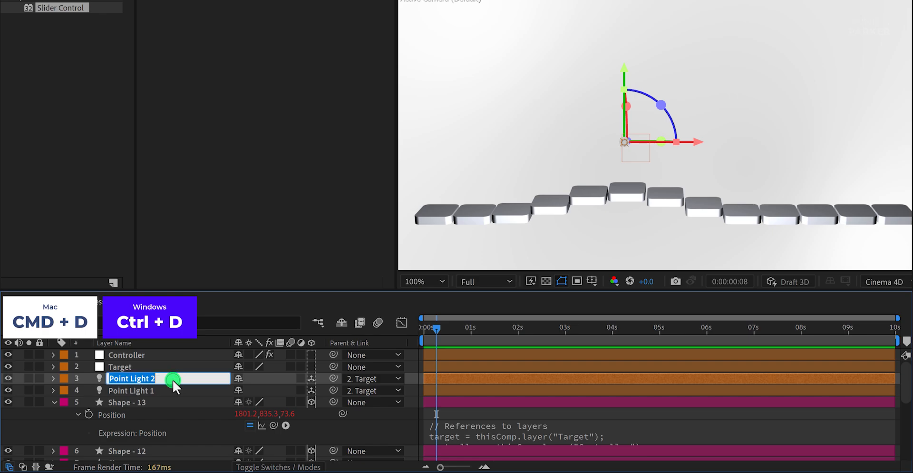
Name the duplicated light Ambient Light and set its Light Type to Ambient
type("Ambient Light")
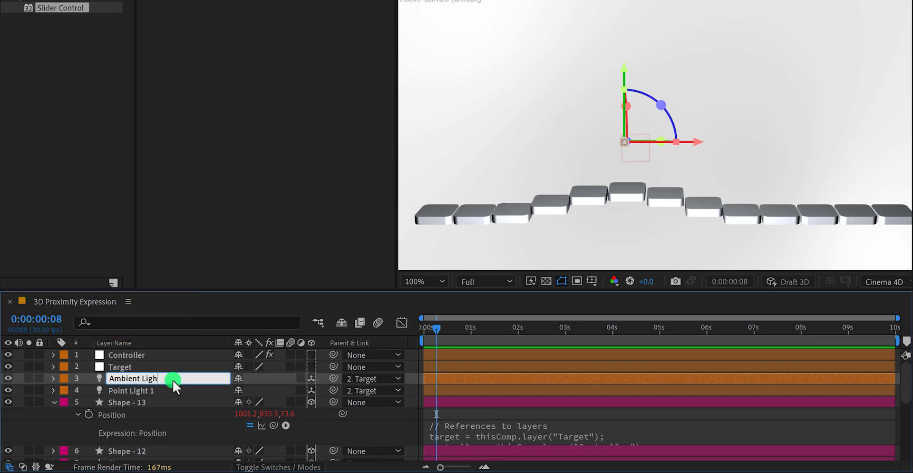
left_click(53, 378)
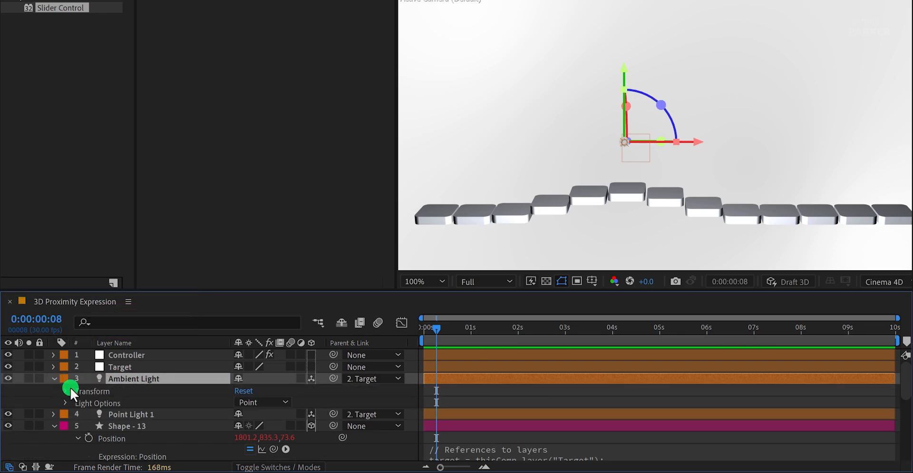
left_click(262, 401)
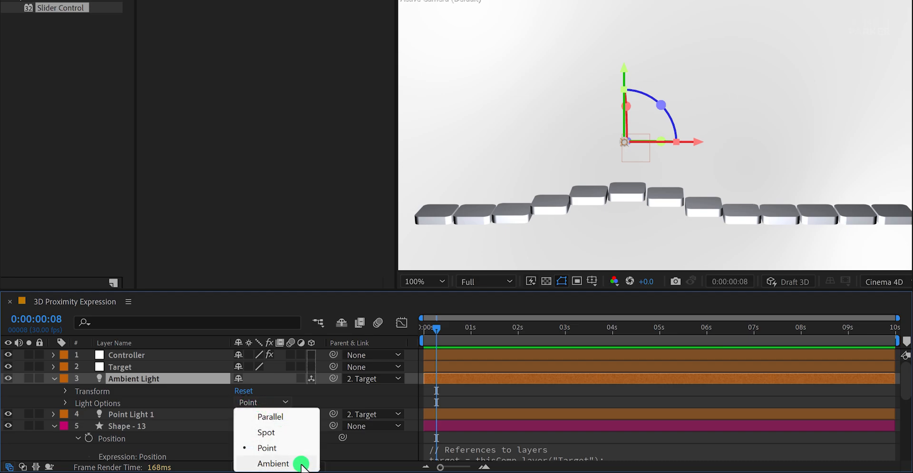
left_click(273, 463)
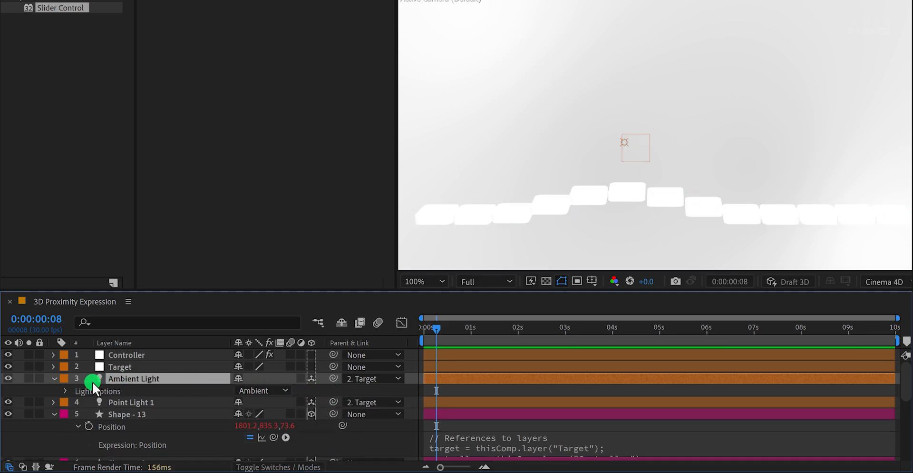
Unparent Ambient Light from Target and lower its intensity to 53%
left_click(65, 391)
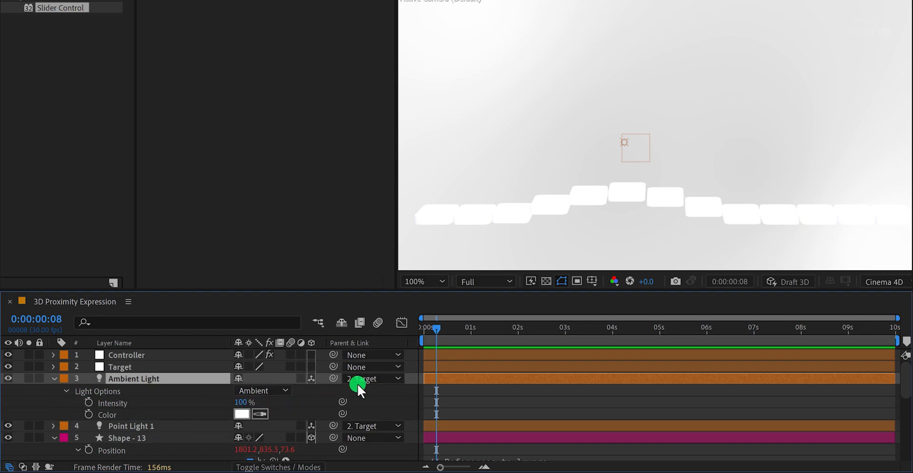
left_click(373, 379)
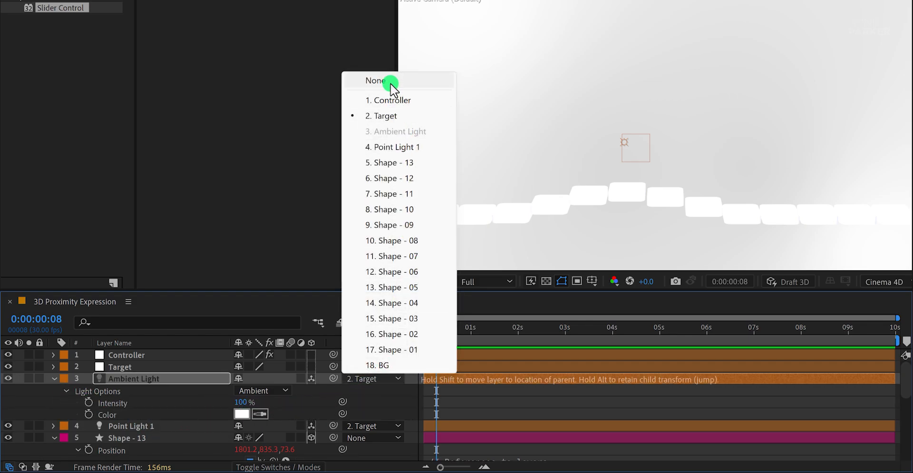
left_click(376, 81)
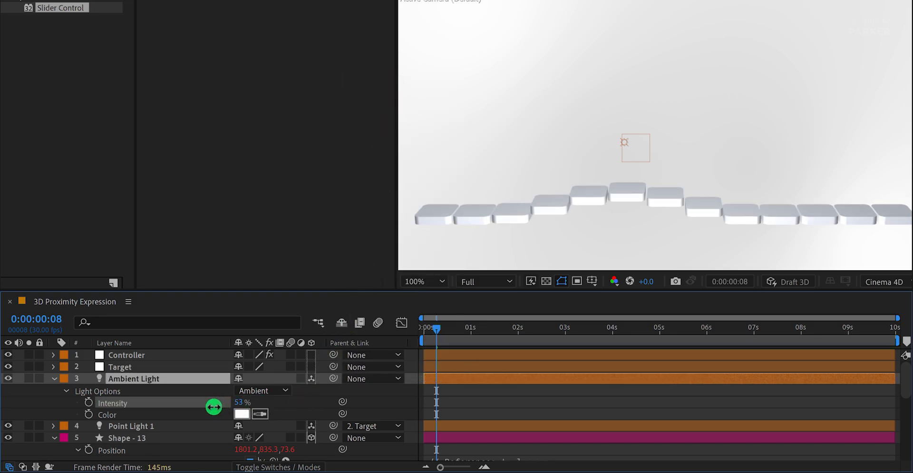
left_click(241, 414)
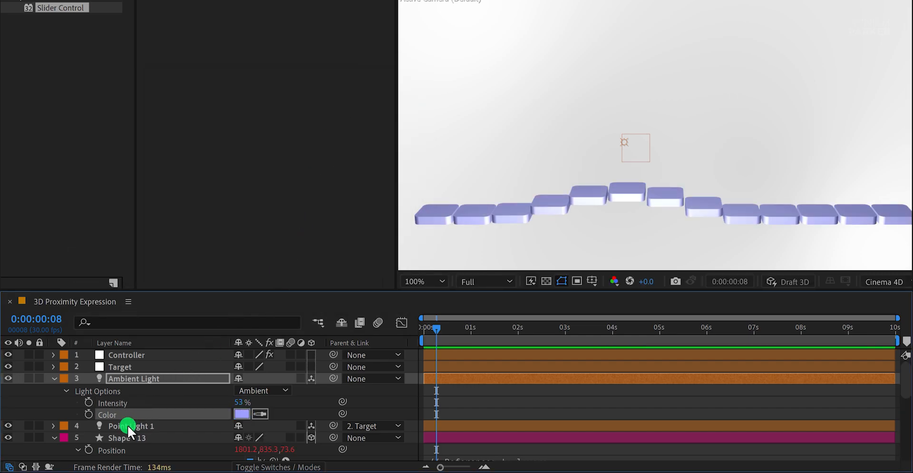
left_click(131, 425)
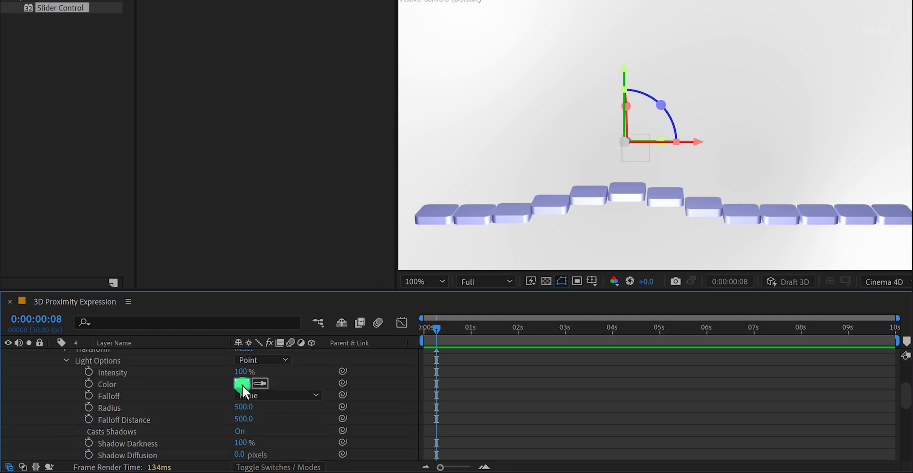
Set Point Light 1's colour to magenta F400FF
left_click(241, 383)
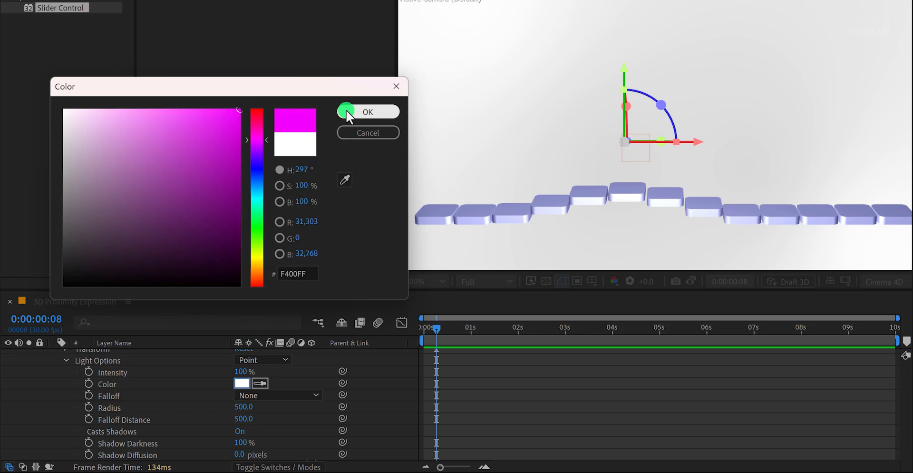
left_click(368, 111)
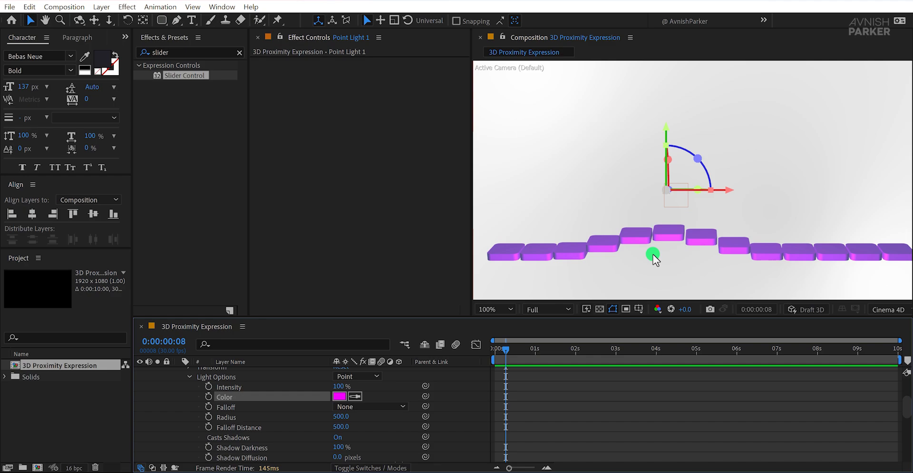
mouse_move(639, 309)
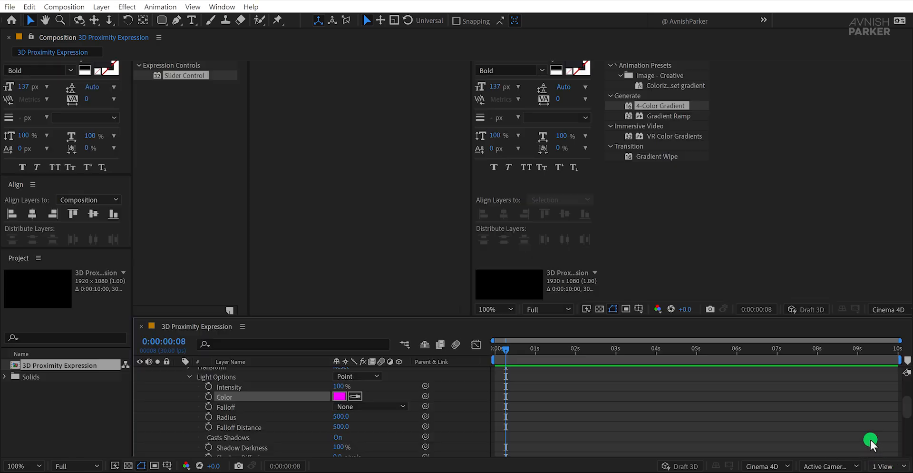
Start applying the 4-Color Gradient effect to the BG layer from Effects & Presets
left_click(883, 466)
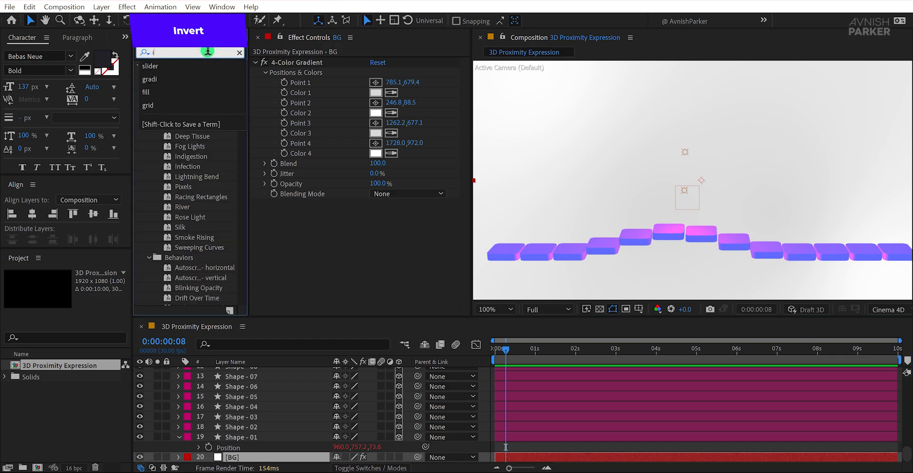
Apply the Invert effect to the BG layer to darken the background
type("nvert")
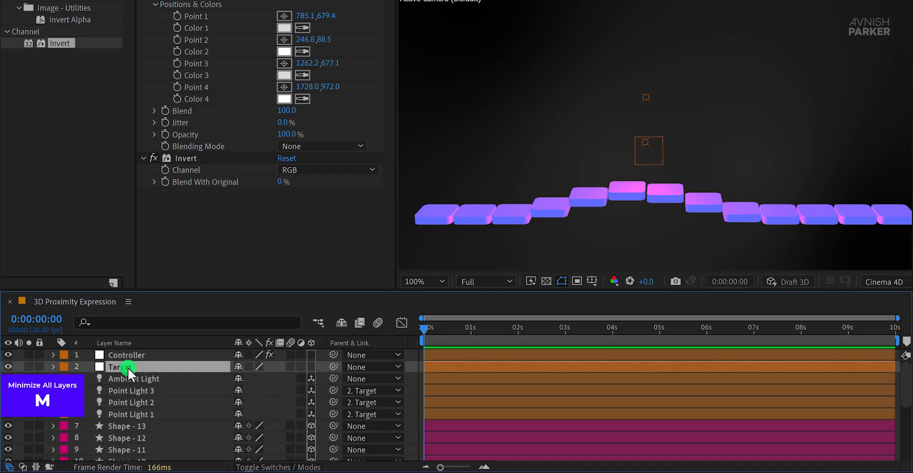
Keyframe Target's Position from X 1805 at 0s to X -386 at 5s, then preview
left_click(52, 366)
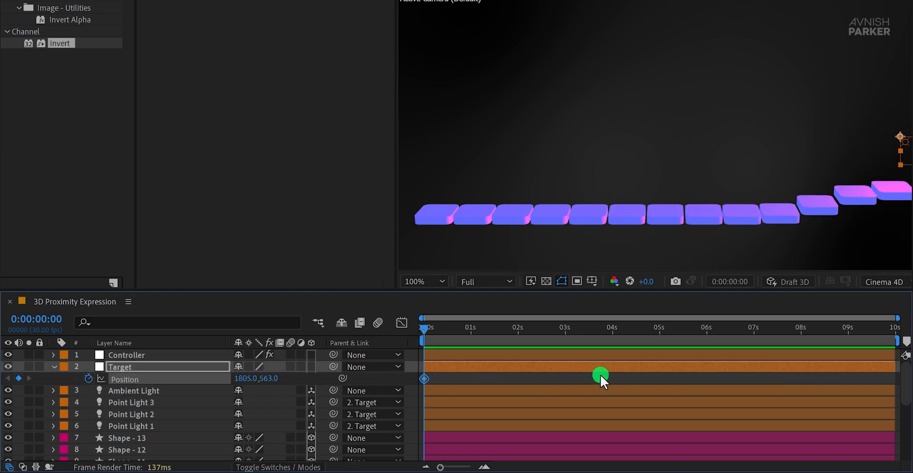
left_click_drag(600, 374, 658, 329)
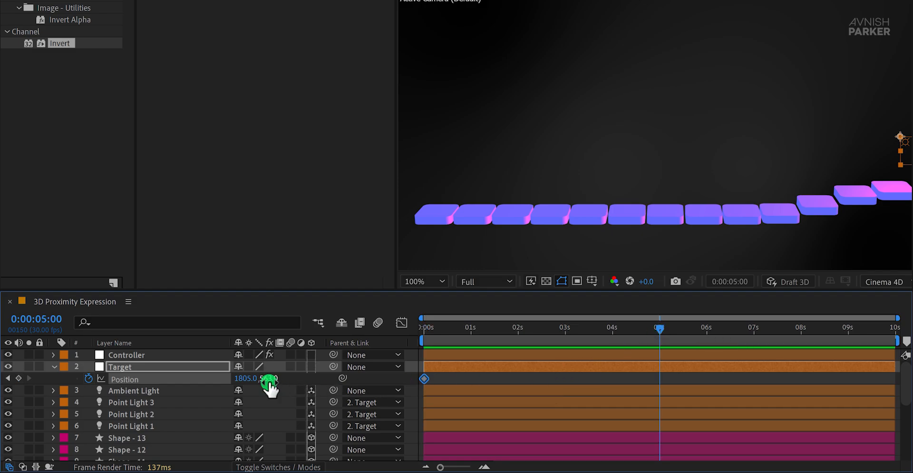
left_click_drag(265, 378, 168, 379)
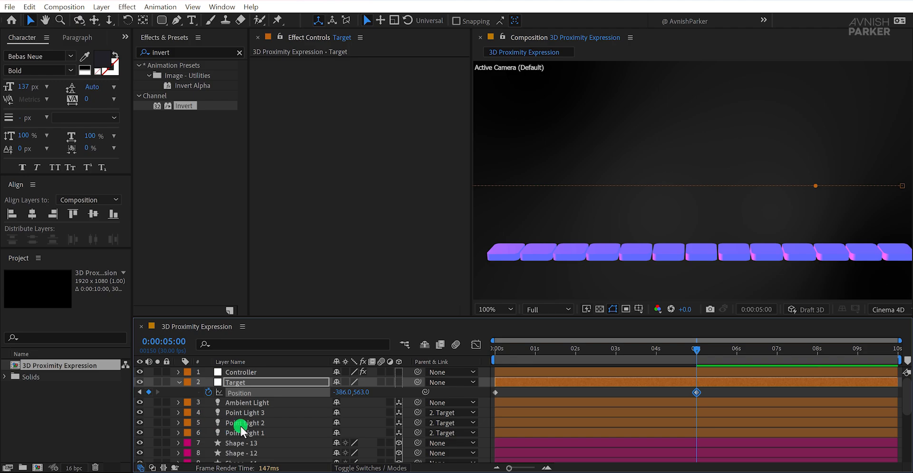
mouse_move(490, 402)
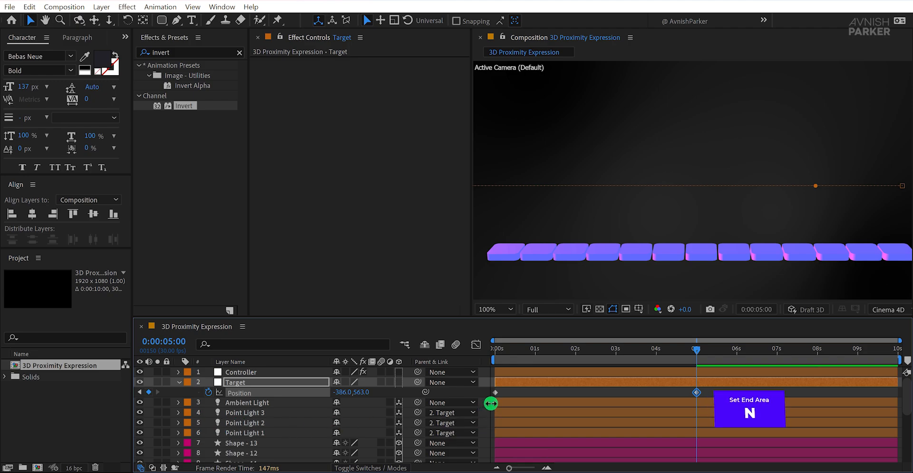
left_click_drag(697, 348, 574, 348)
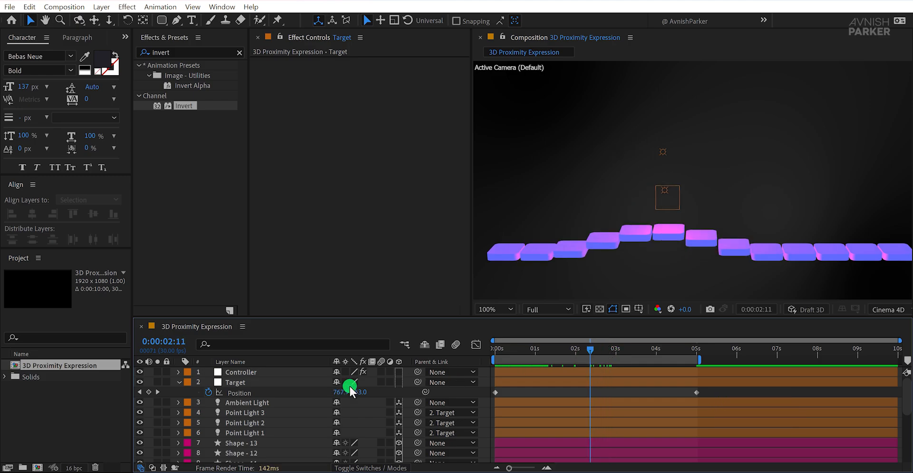
Scrub the Controller's Max Y slider from -181 to -361
left_click(241, 372)
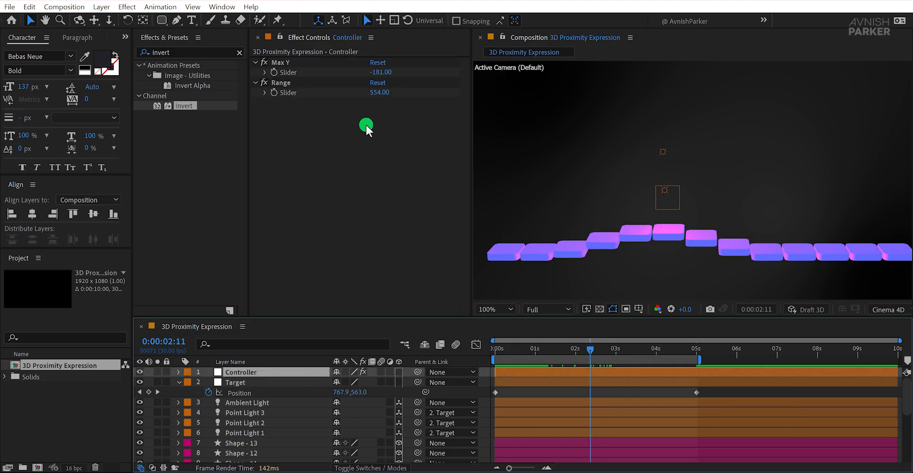
left_click_drag(380, 72, 317, 93)
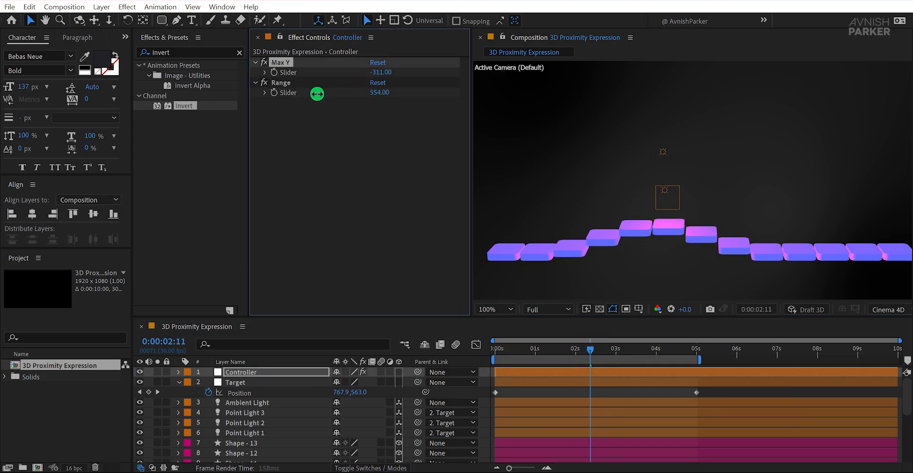
left_click_drag(317, 91, 303, 101)
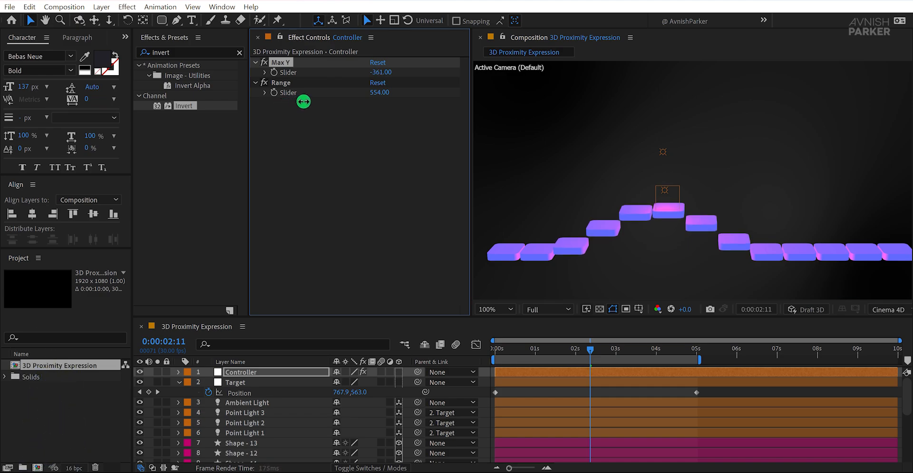
left_click_drag(303, 102, 321, 97)
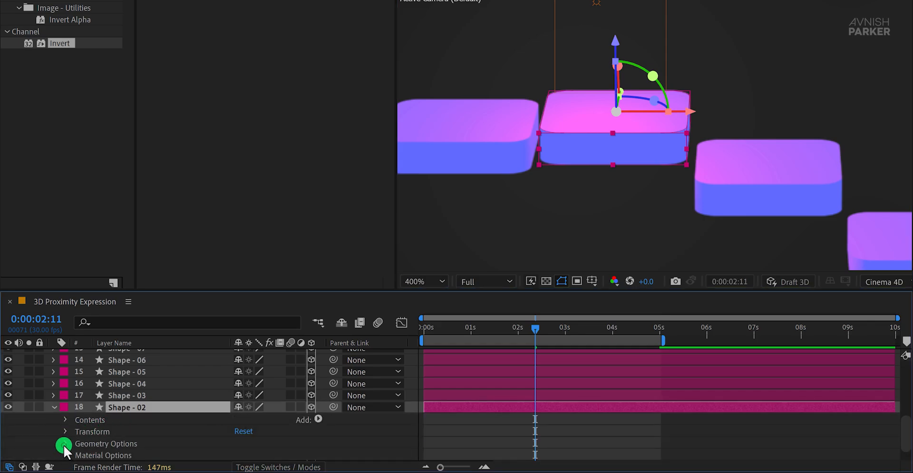
Set Shape - 02's Bevel Style to Concave and Bevel Depth to 4.1
left_click(278, 383)
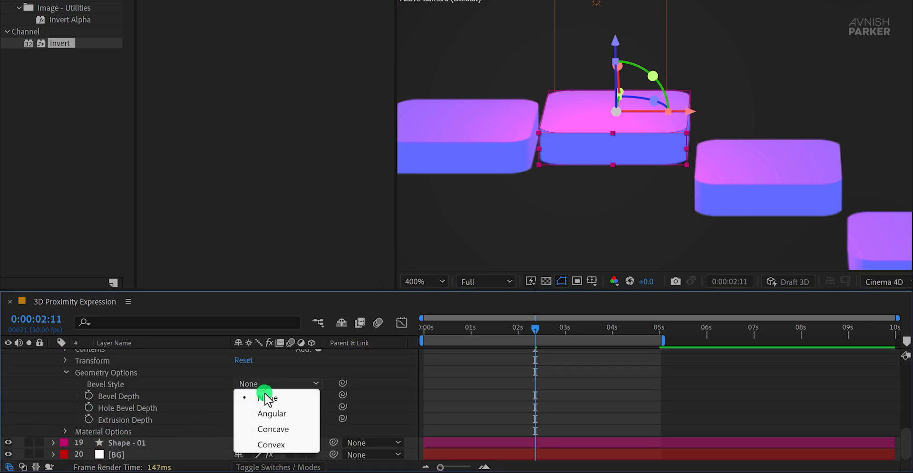
left_click(272, 413)
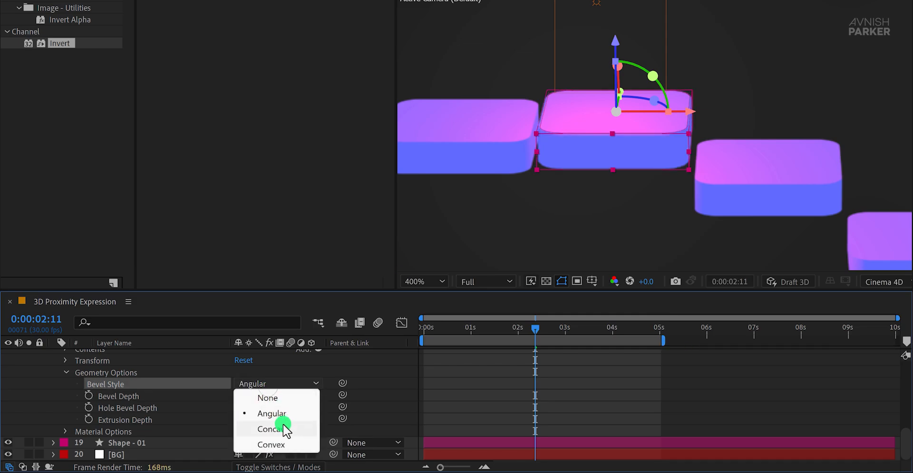
left_click(269, 429)
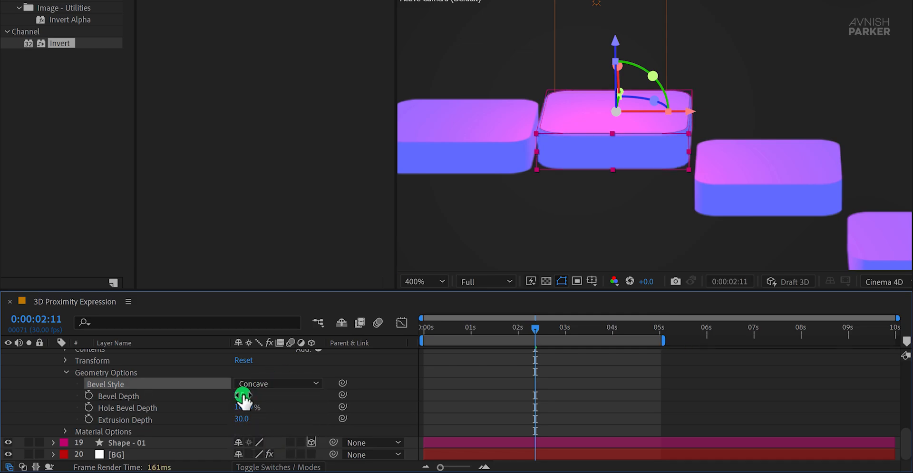
left_click_drag(245, 396, 256, 395)
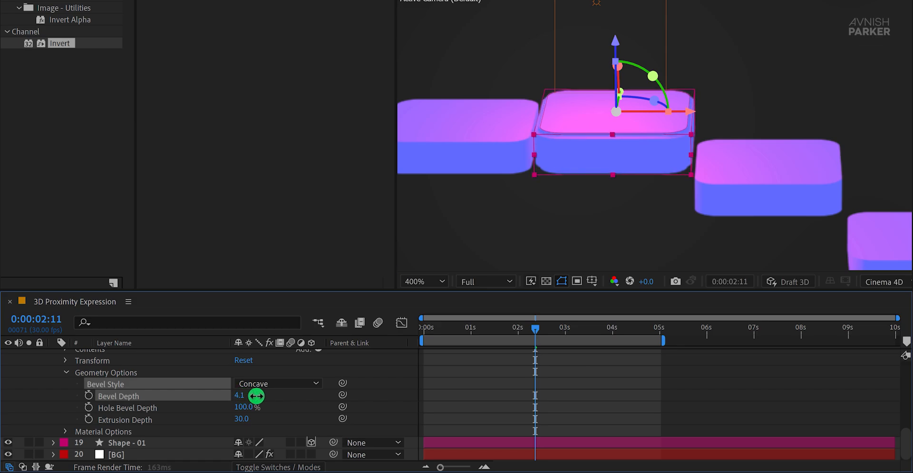